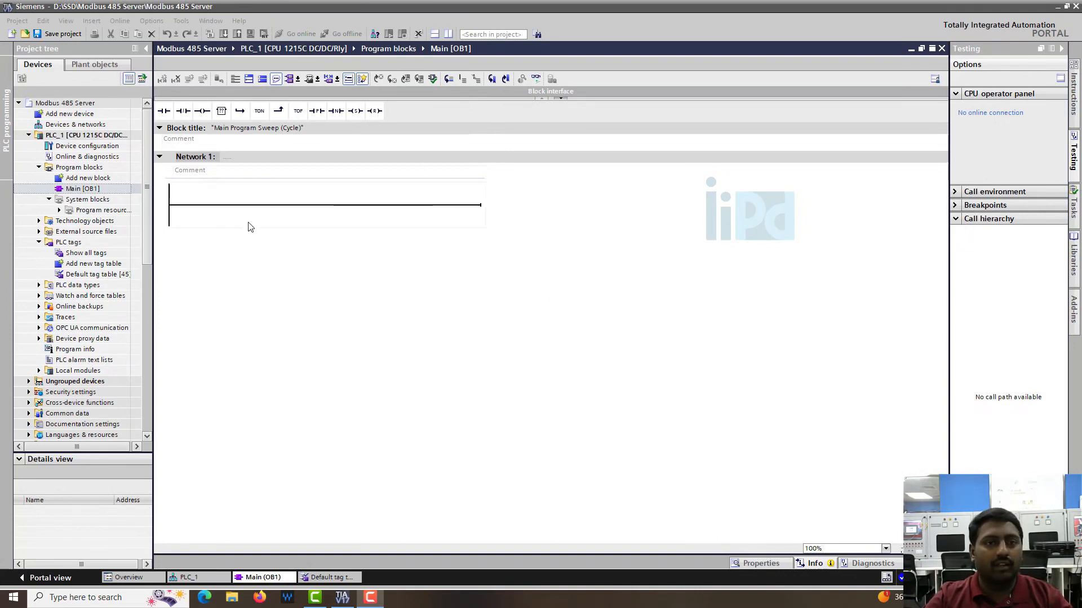
mouse_move(290, 246)
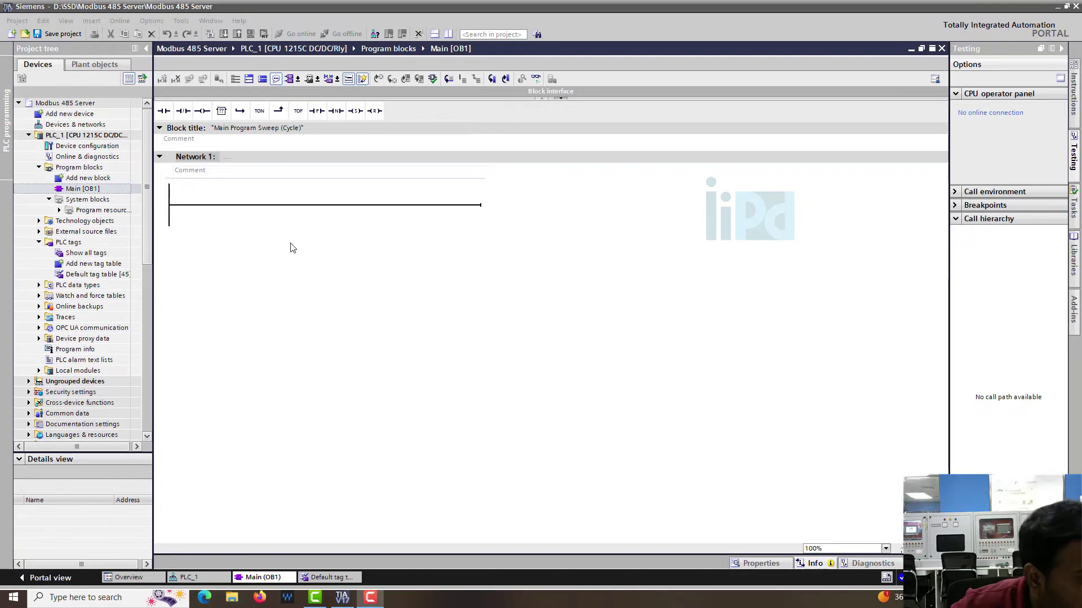
mouse_move(289, 267)
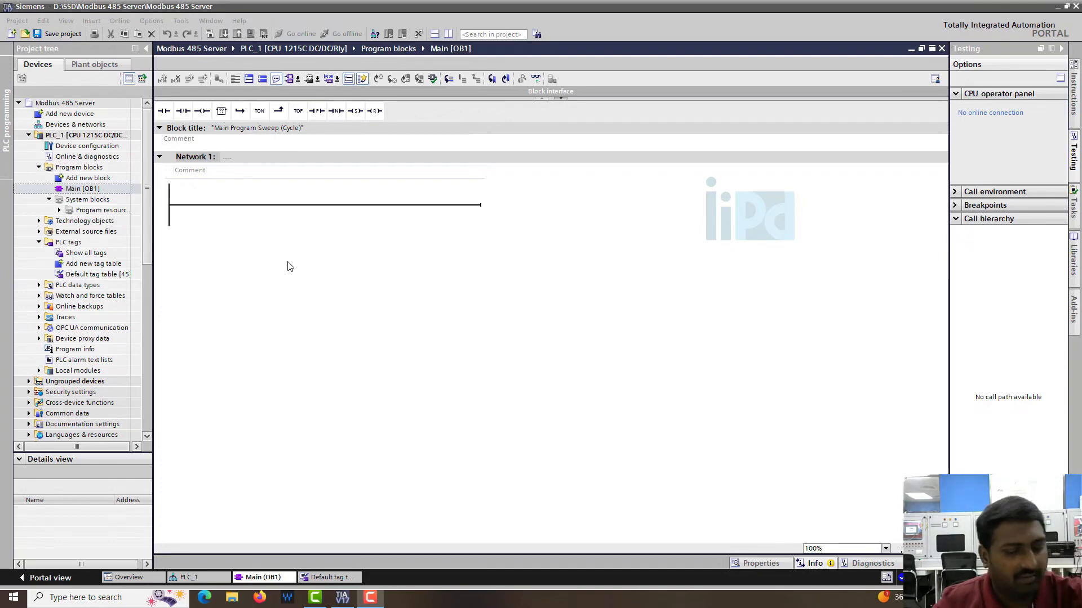
mouse_move(384, 5)
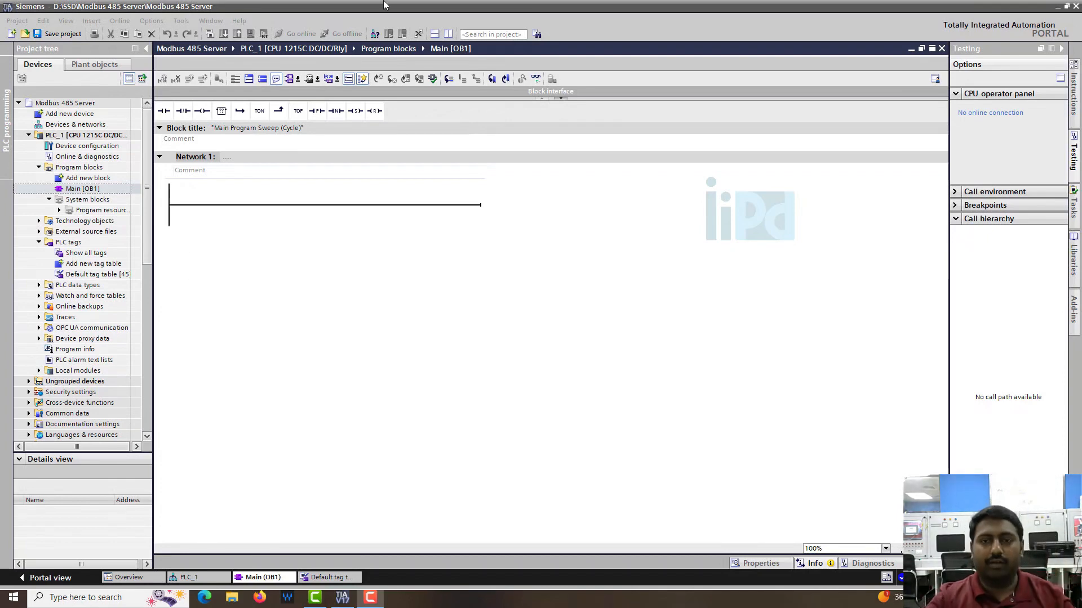
mouse_move(708, 195)
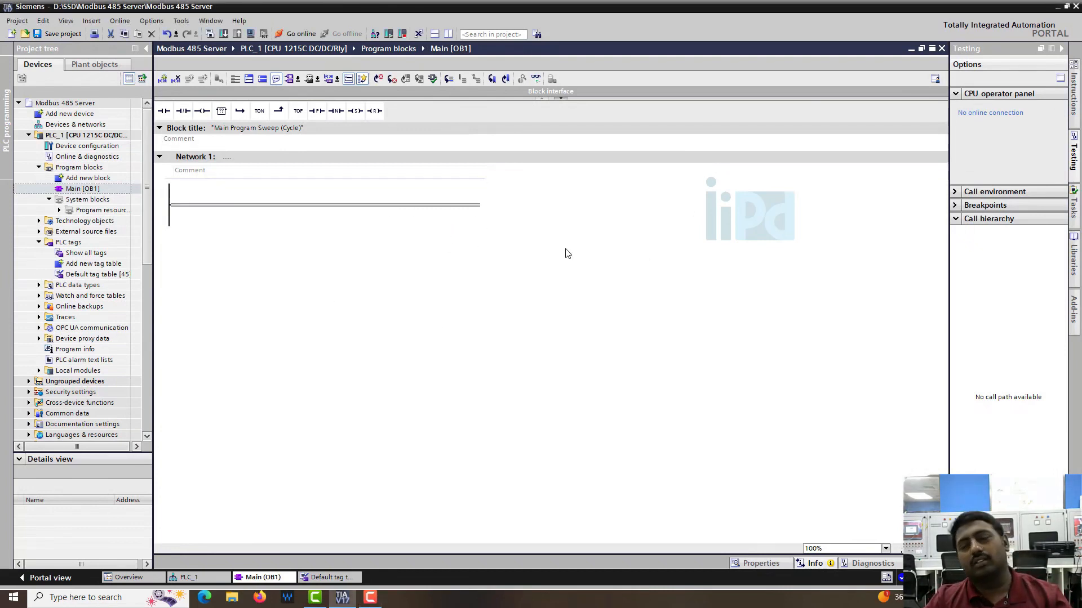
mouse_move(734, 152)
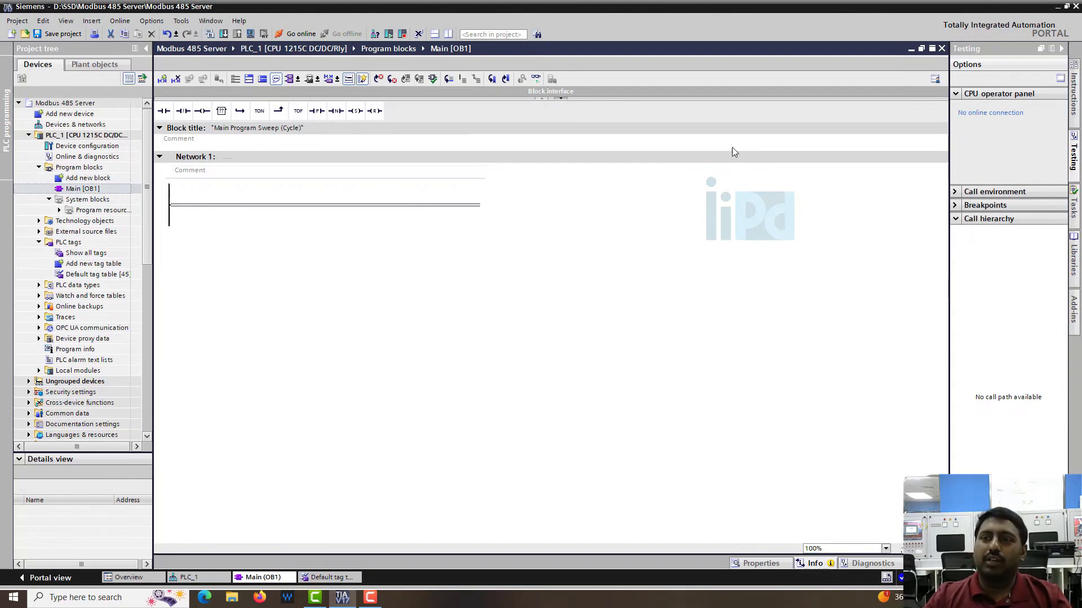
mouse_move(1068, 238)
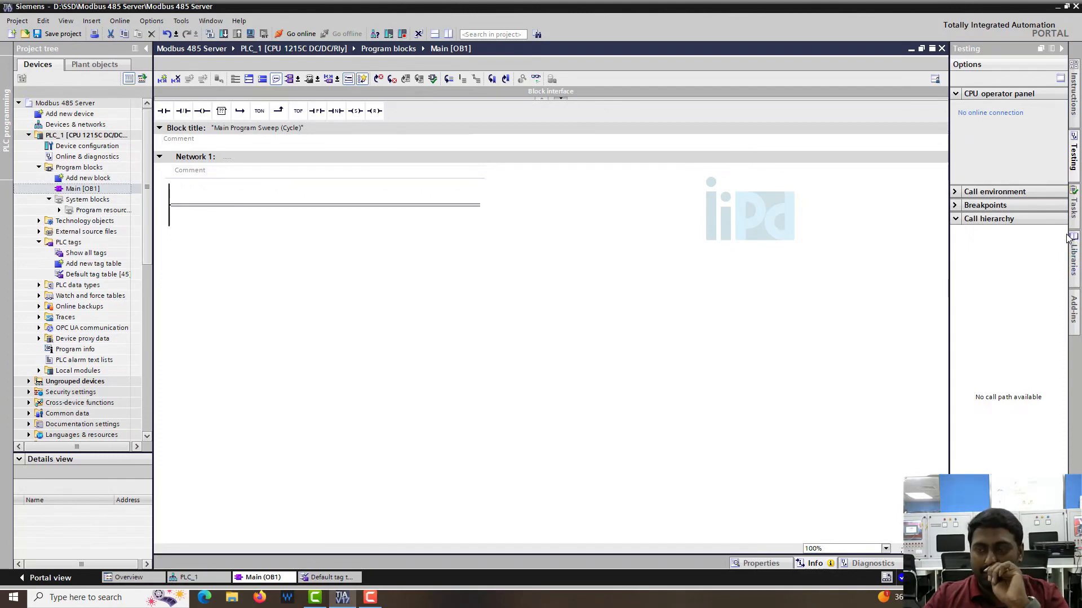
- Place MB_COMM_LOAD in Network 1 with its instance DB, enabled by FirstScan on the RS485 board port
left_click(1074, 100)
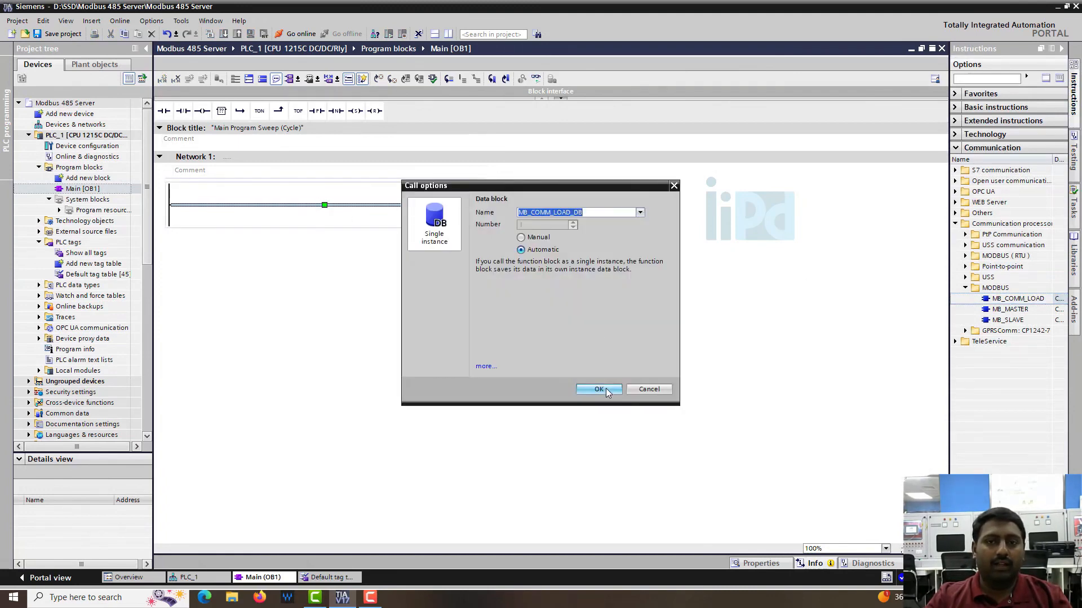
left_click(598, 389)
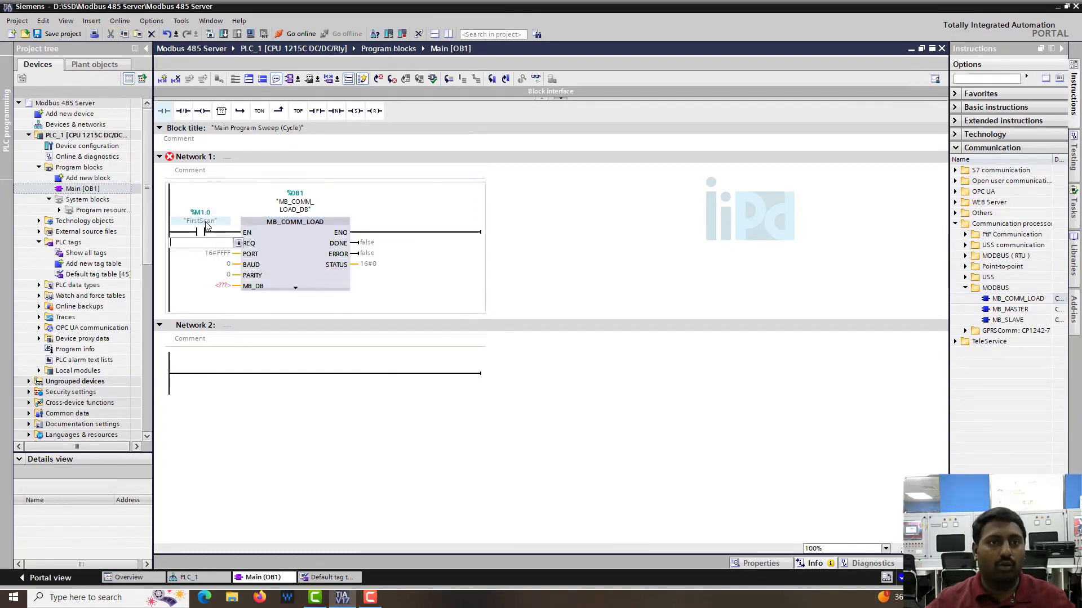
type("firstScan\"")
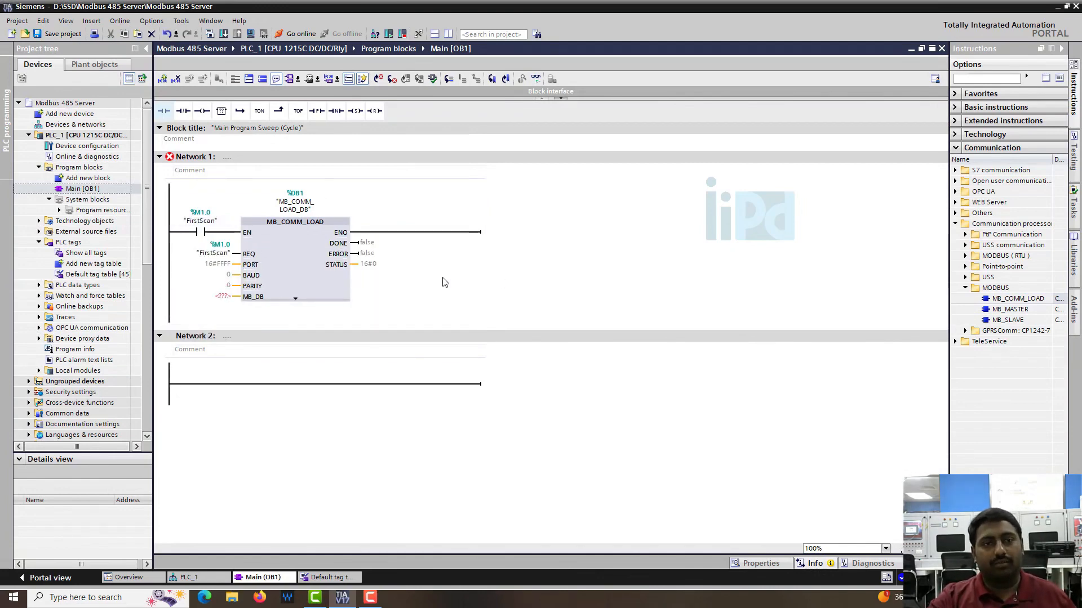
left_click(266, 264)
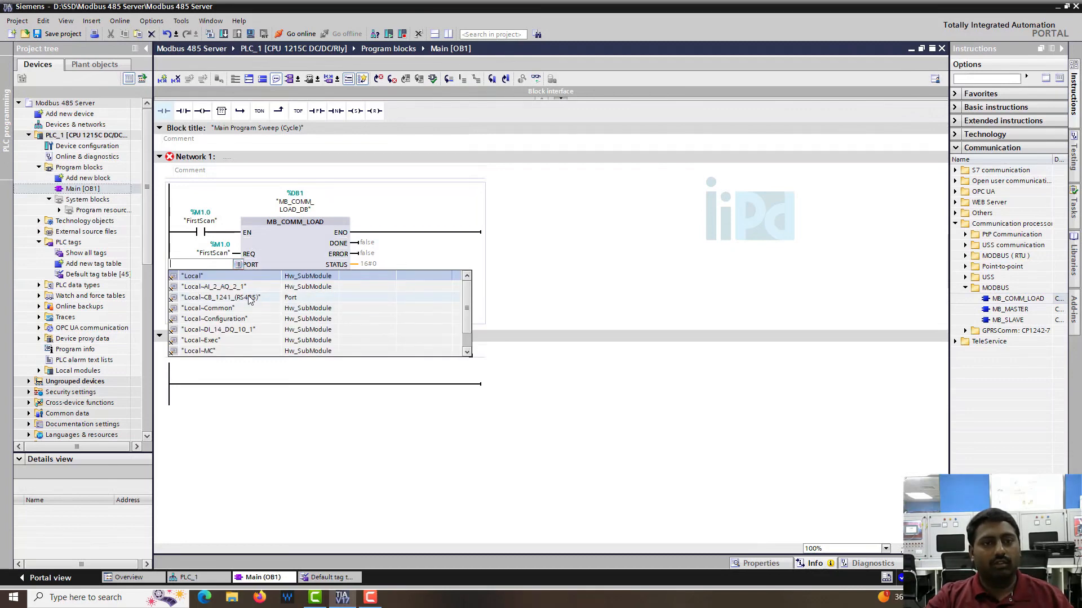
left_click(221, 298)
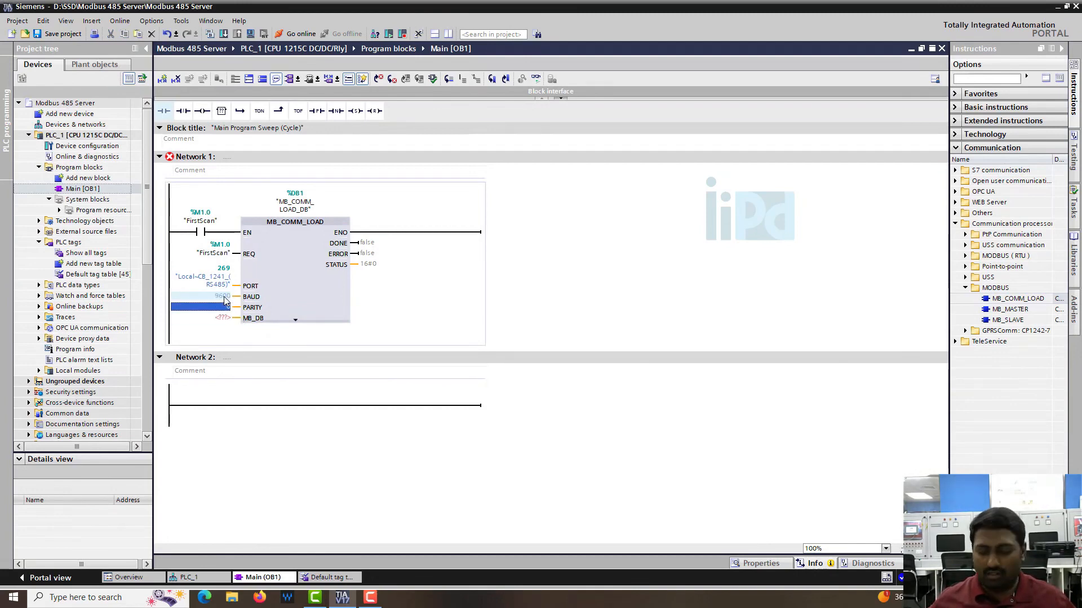
- Set MB_COMM_LOAD to 9600 baud and wire its DONE, ERROR and STATUS outputs to DB tags
left_click(201, 318)
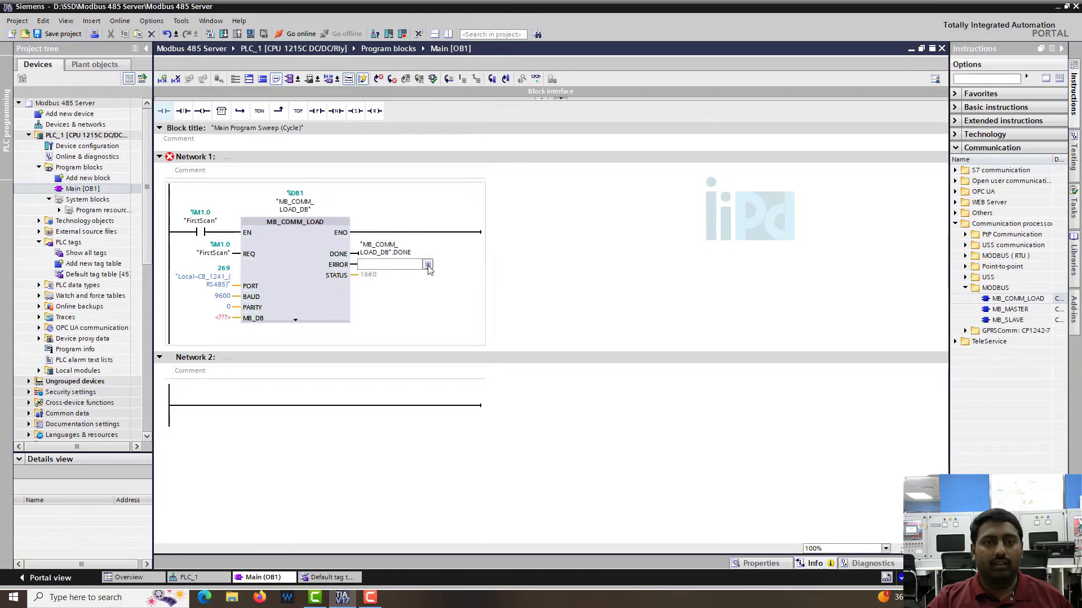
left_click(426, 264)
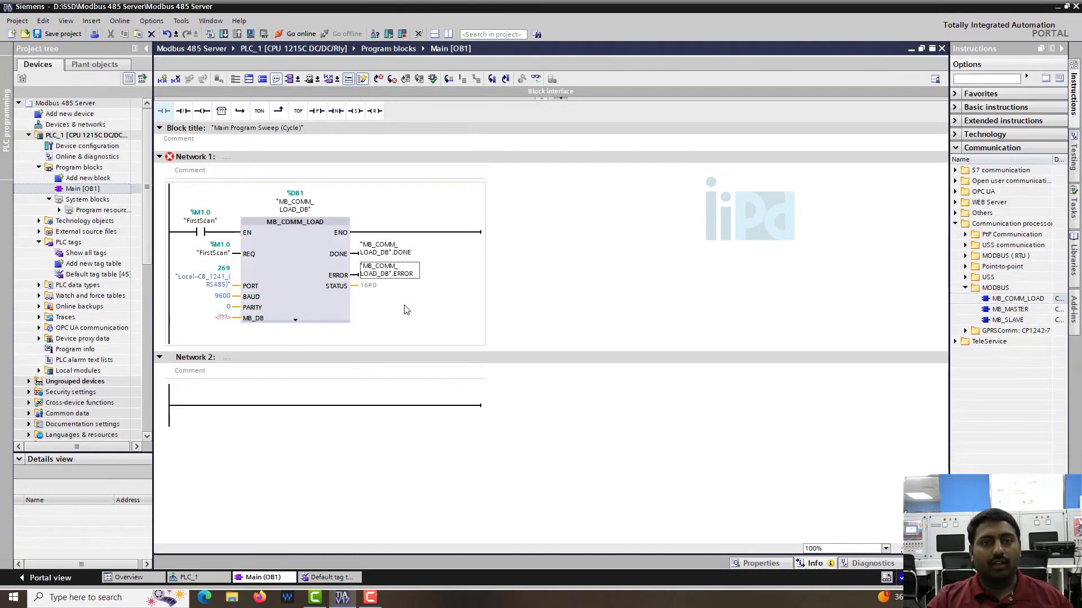
left_click(389, 285)
type("\"MB_COMM_LOAD_DB\".")
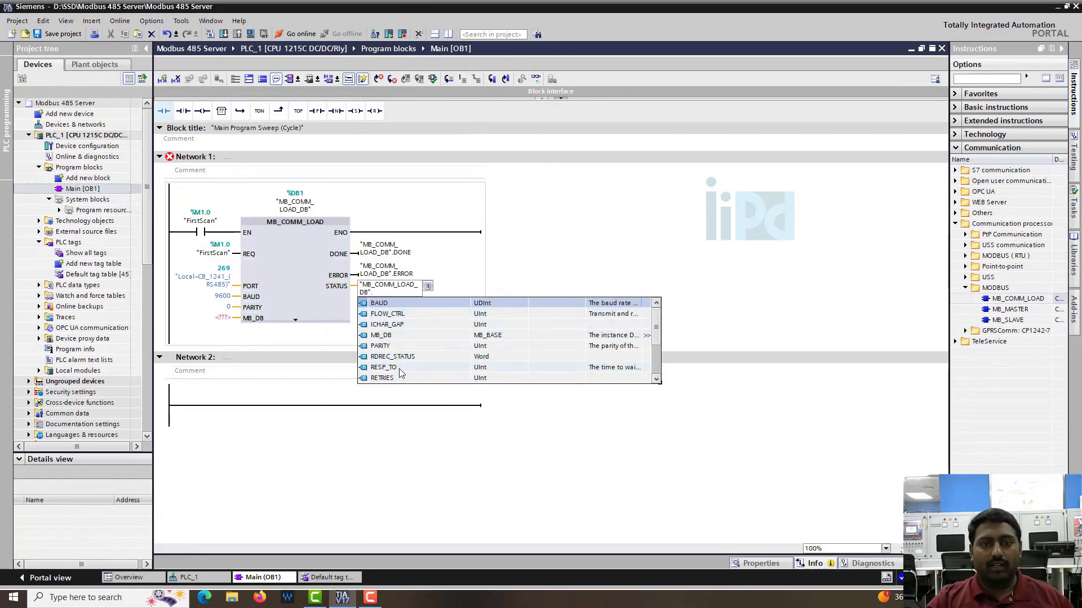
scroll("down", 3)
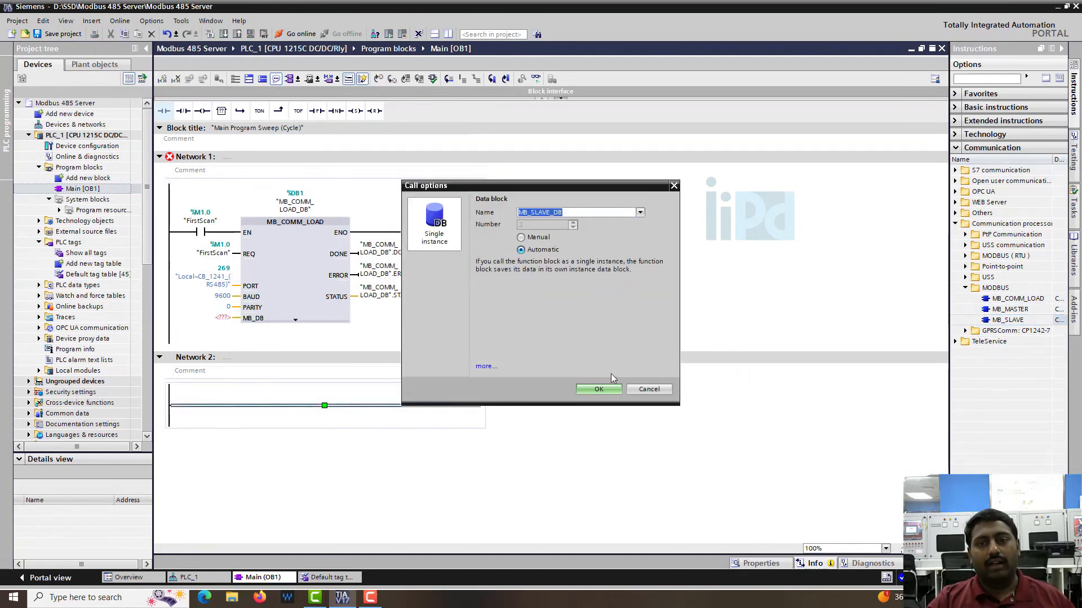
- Place MB_SLAVE at address 4 behind an MB_COMM_LOAD_DB.DONE contact and link MB_SLAVE_DB to MB_DB
left_click(598, 389)
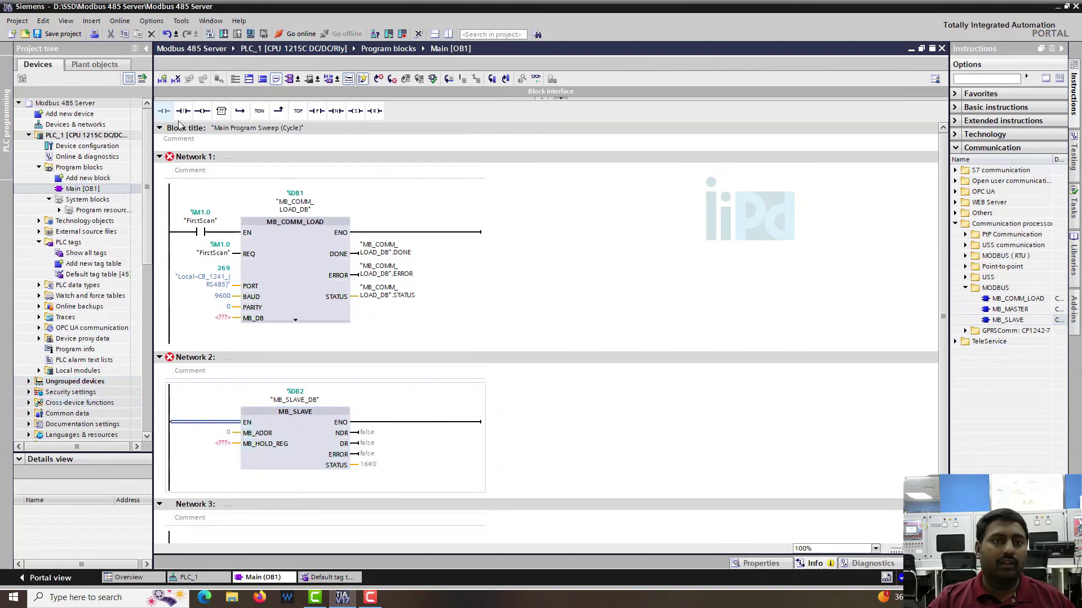
left_click(387, 248)
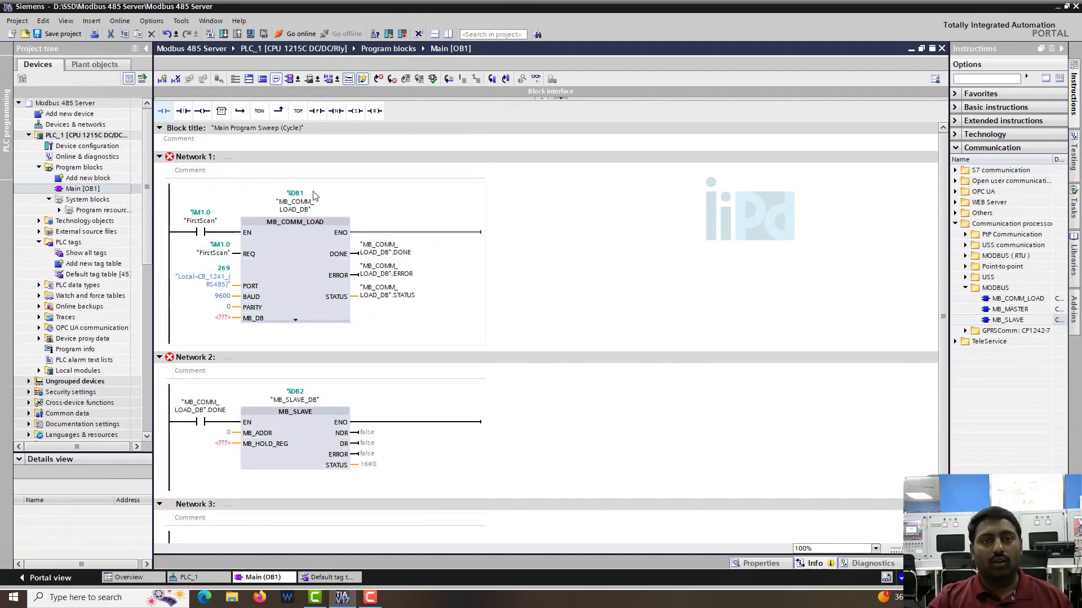
left_click(384, 253)
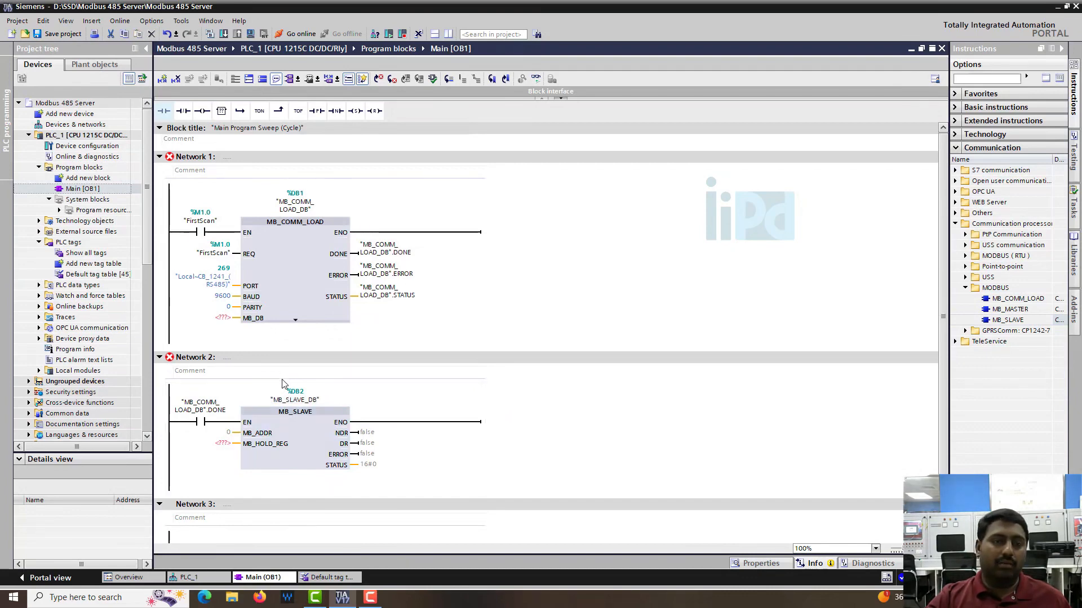
left_click(200, 317)
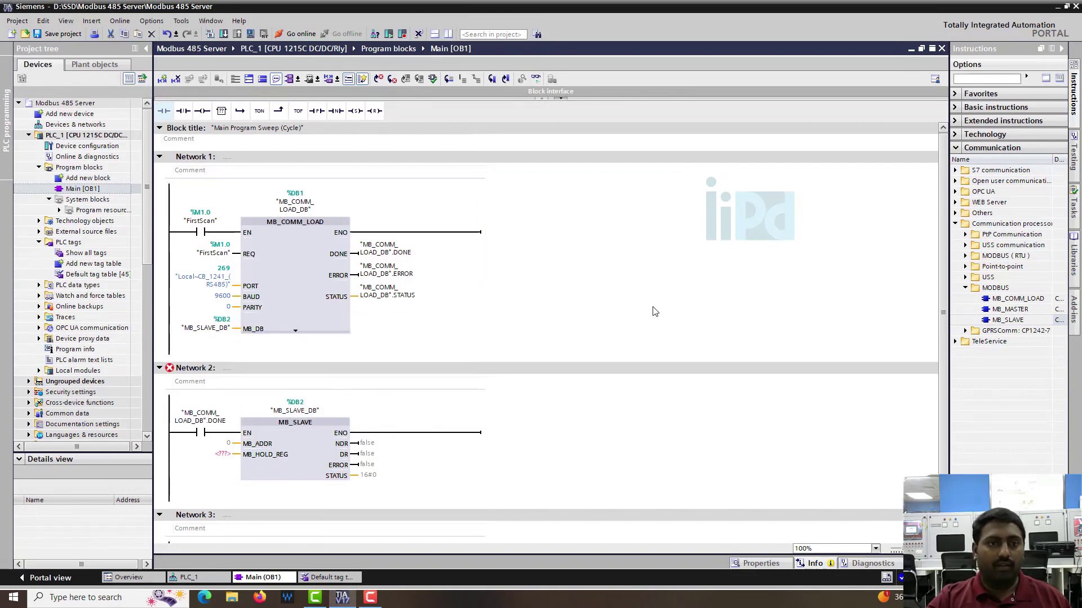
mouse_move(618, 290)
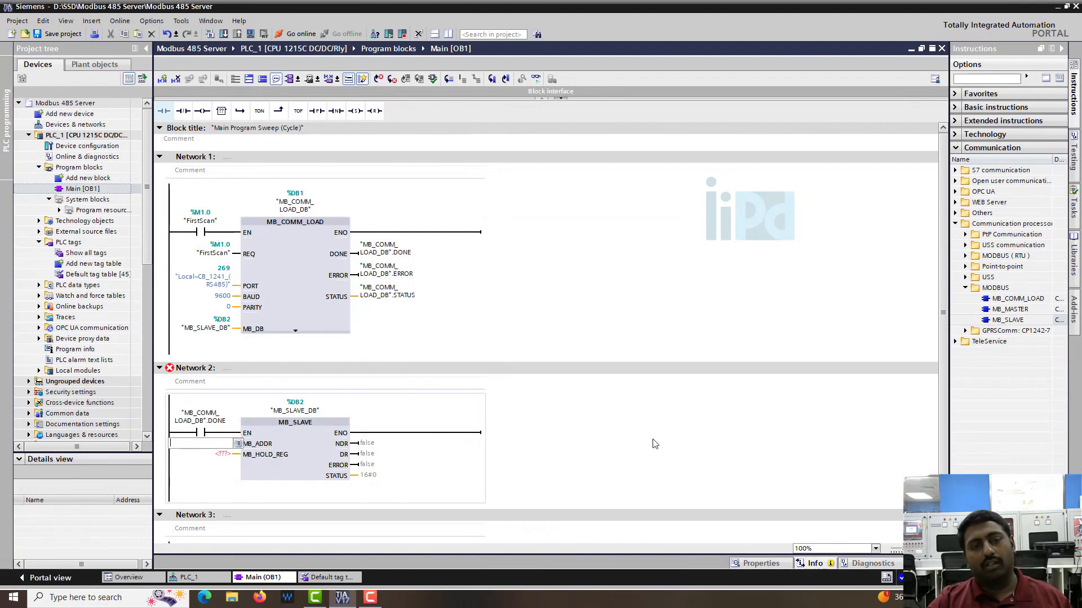
mouse_move(501, 450)
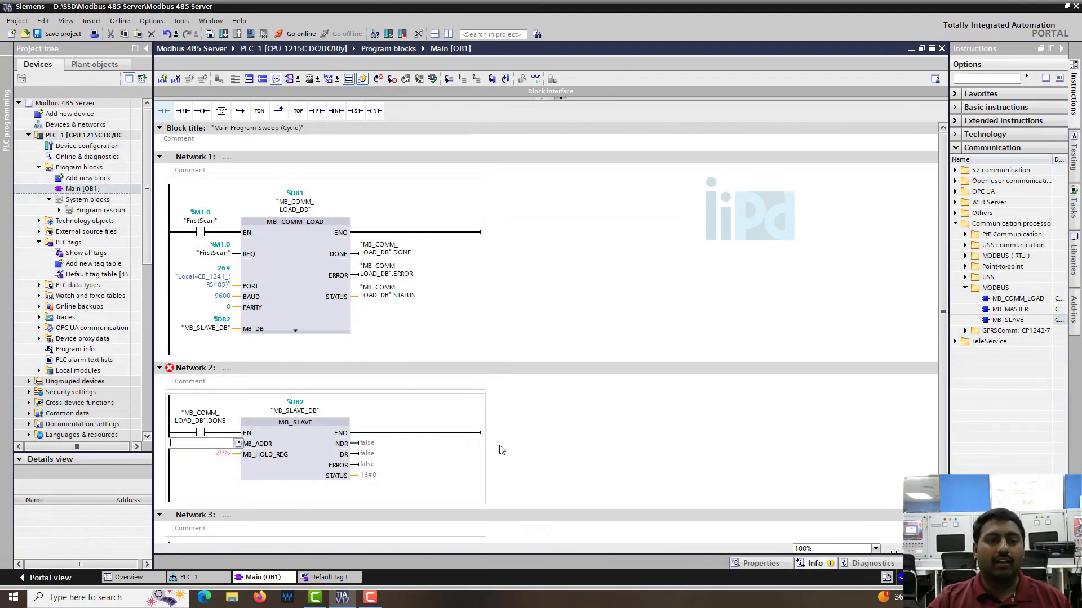
mouse_move(591, 450)
type("4")
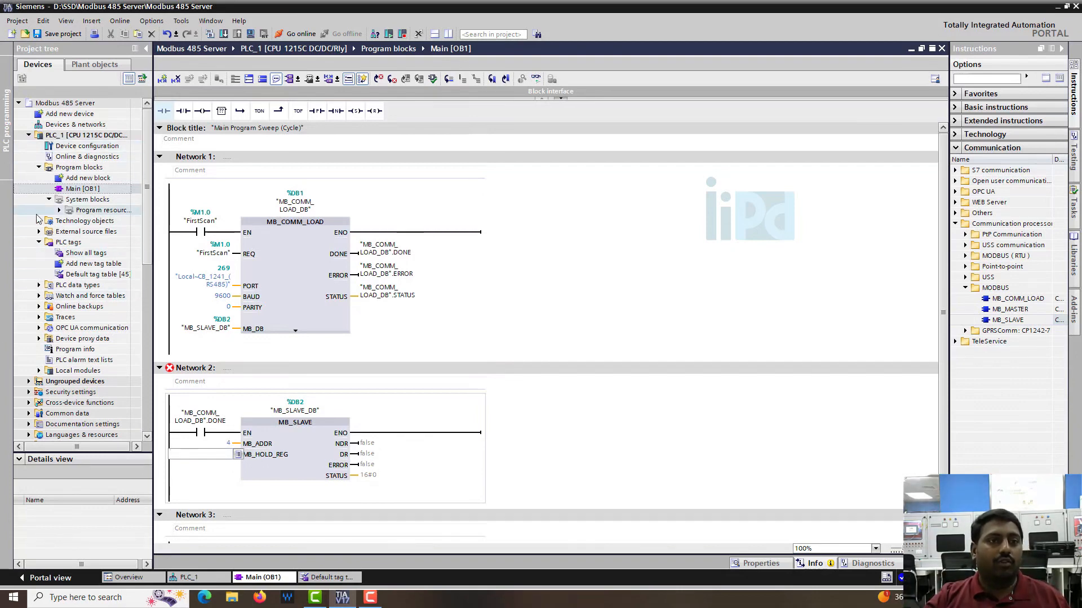
- Start a new global data block and name it MB_Registers, correcting the mistyped name
left_click(88, 178)
type("M")
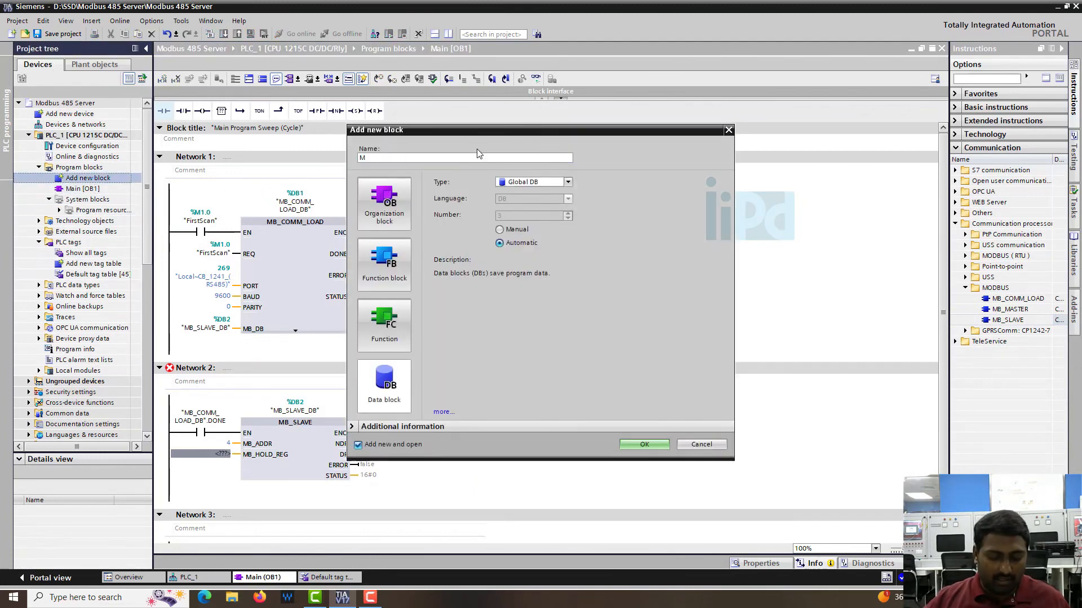
type("B_Slave")
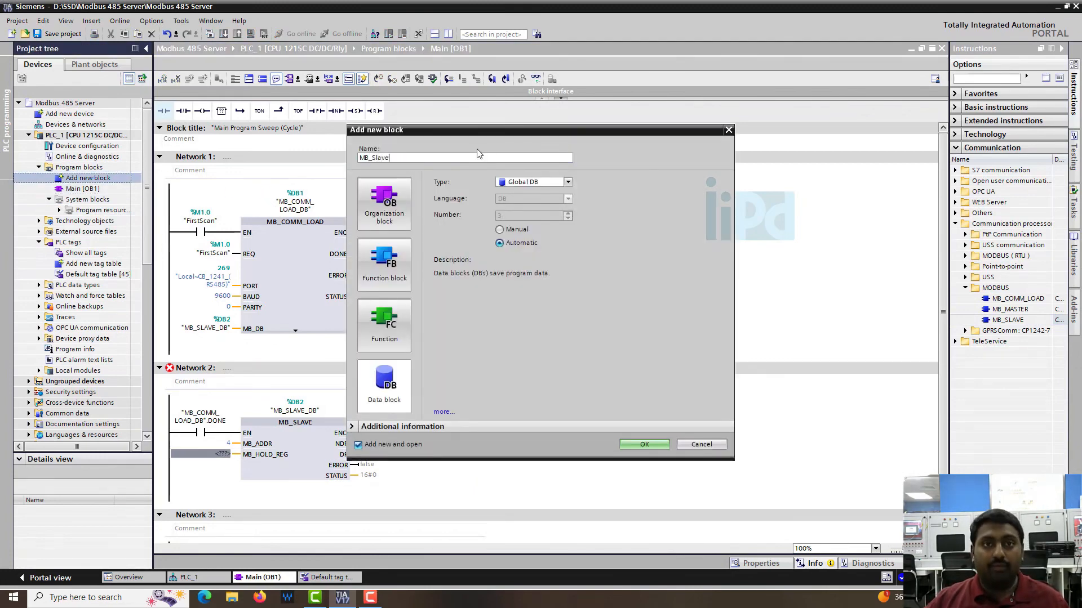
type("_")
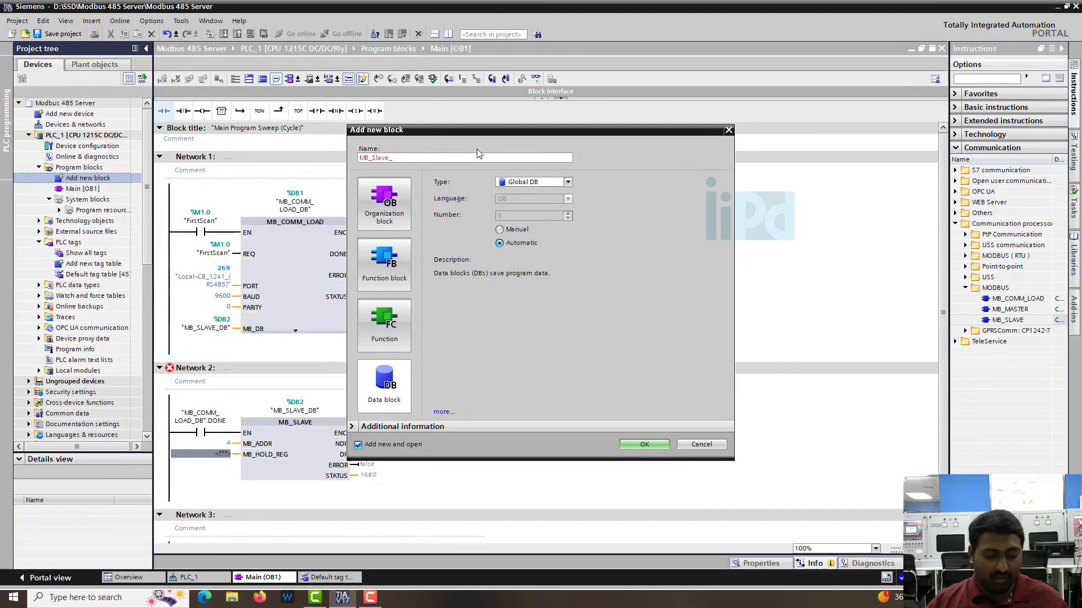
type("_H")
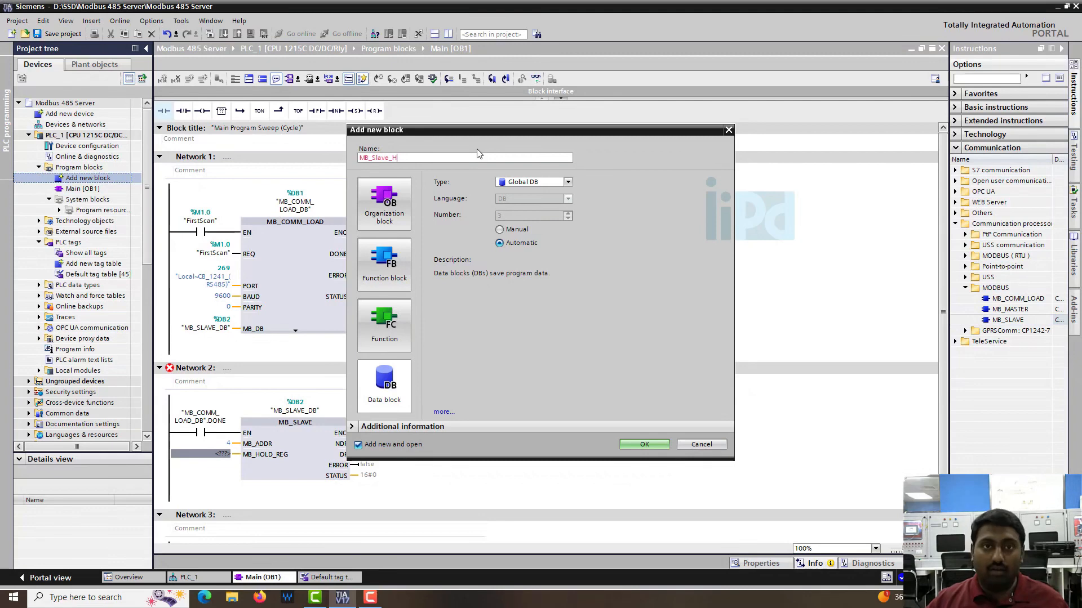
key("Backspace")
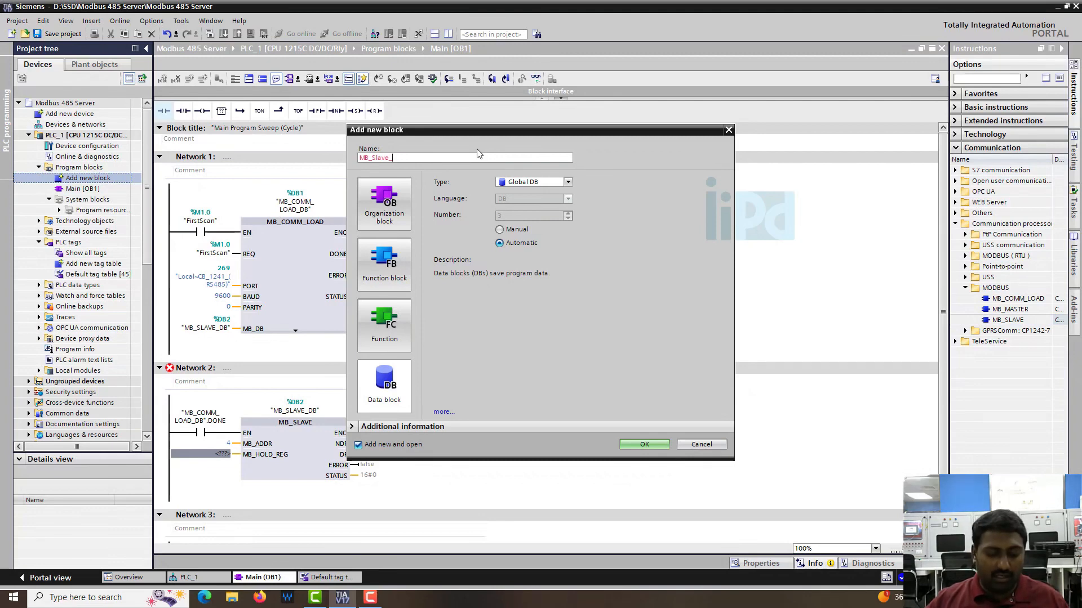
type("Registers")
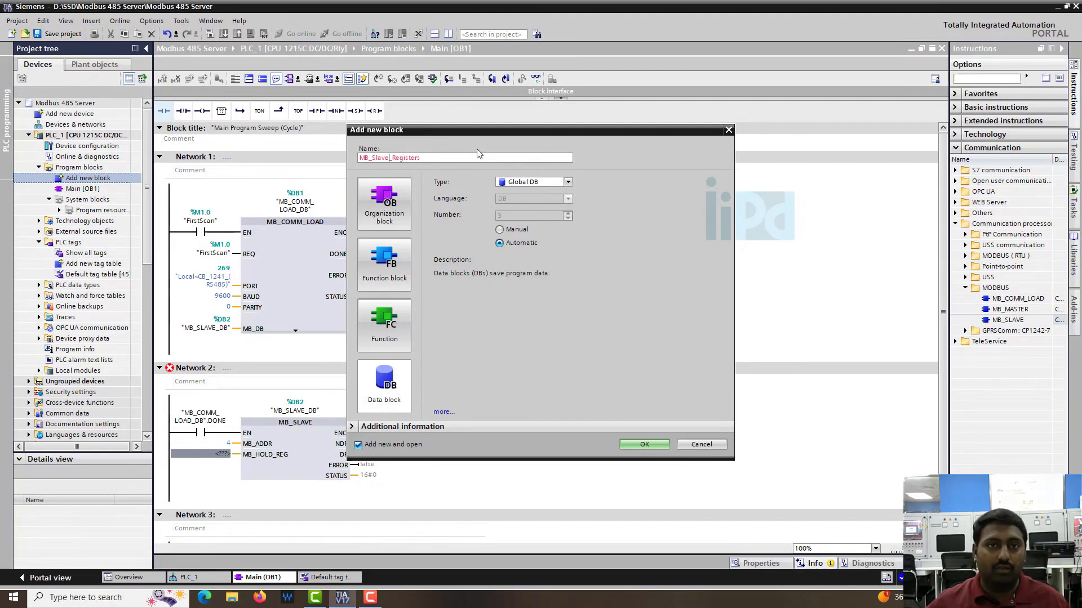
key("Backspace")
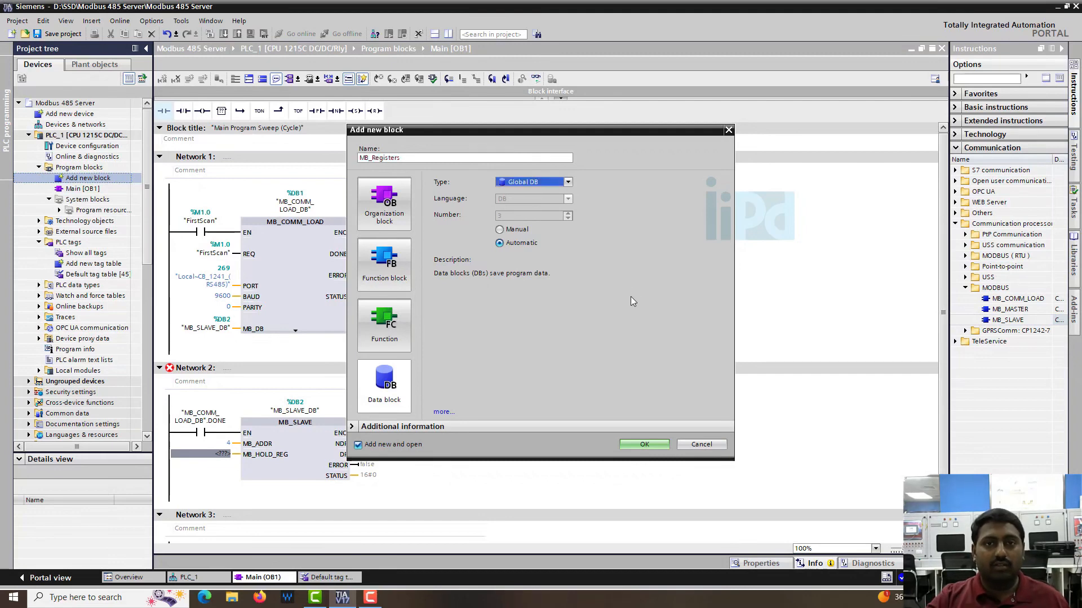
- Create MB_Registers [DB3] and switch off Optimized block access in its Attributes
left_click(643, 444)
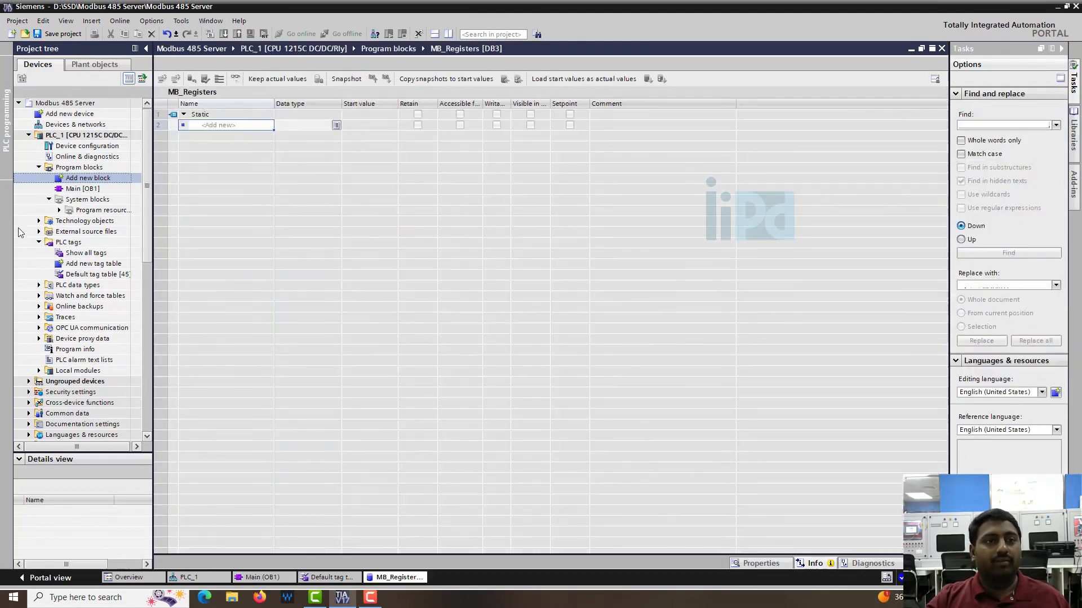
right_click(79, 190)
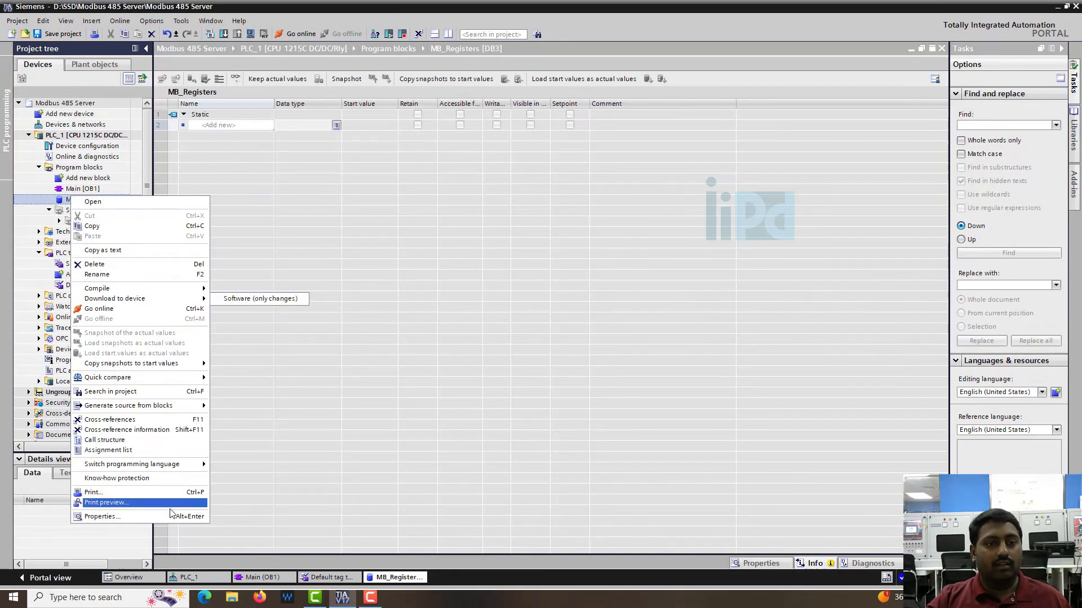
left_click(102, 516)
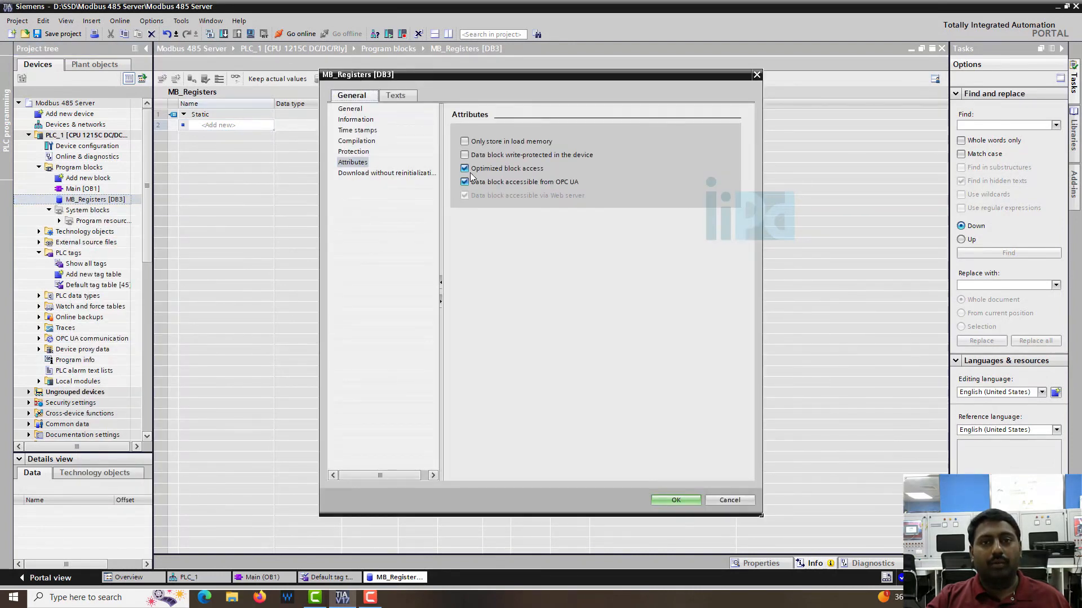
left_click(464, 168)
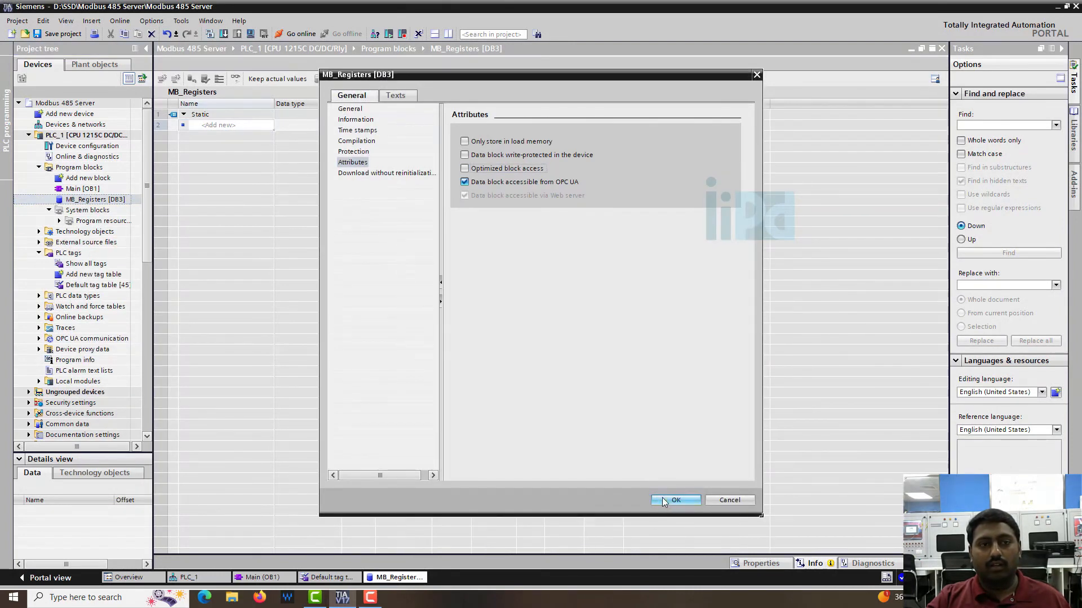
left_click(674, 500)
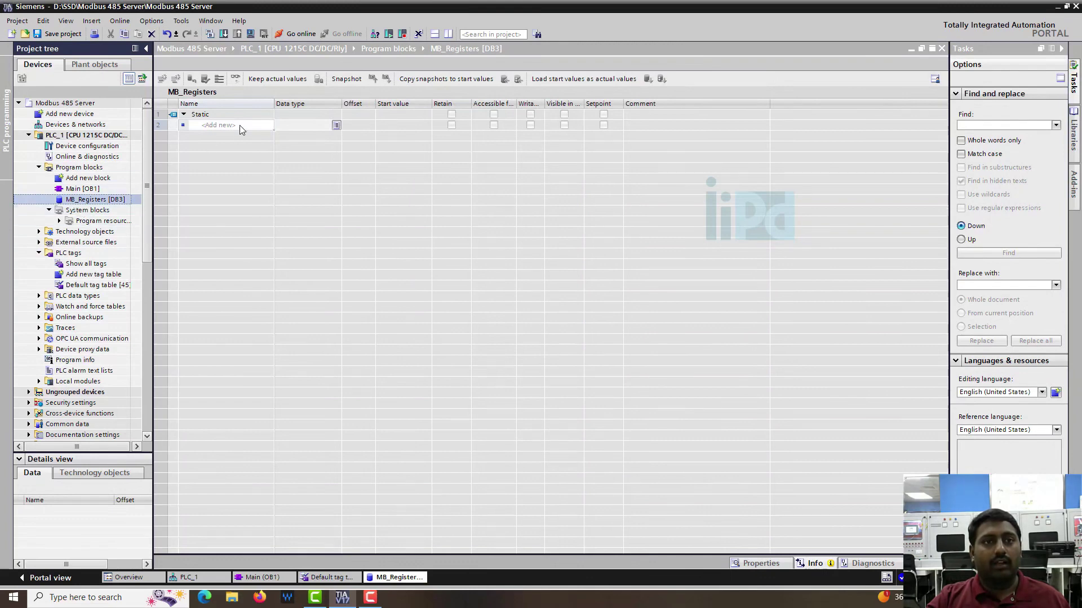
- Add tag MB_Data_send as Array[0..19] of Int and expand its twenty elements
left_click(231, 125)
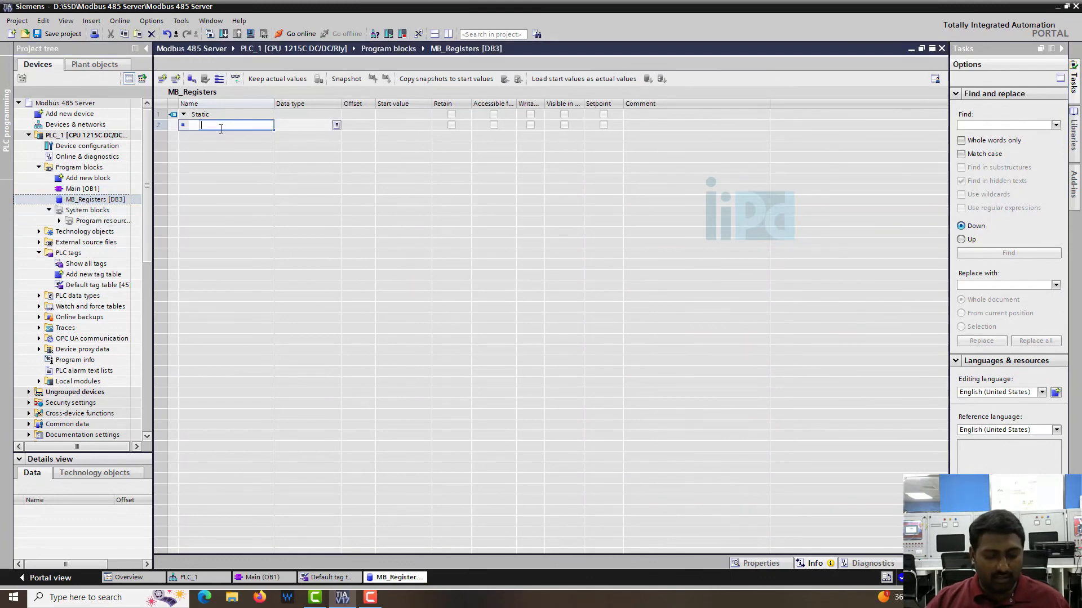
type("MB_Data_send")
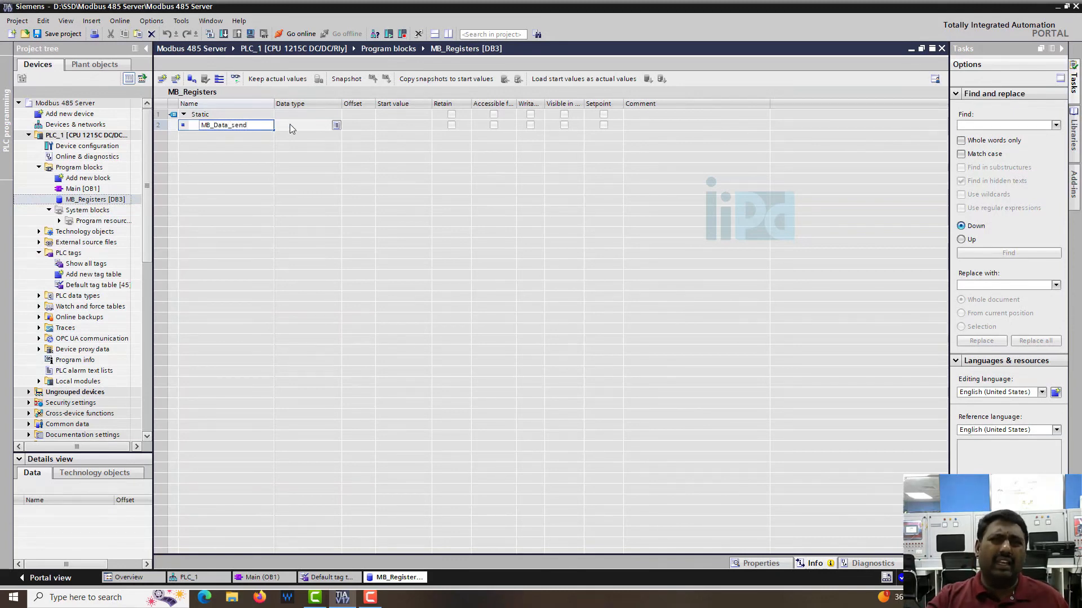
type("Array")
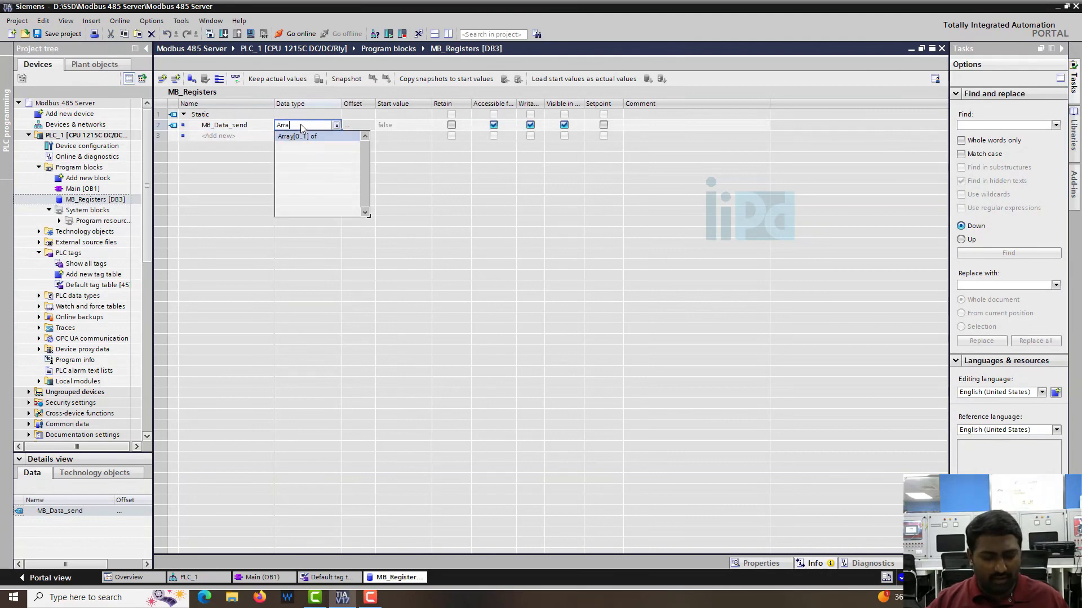
left_click(296, 136)
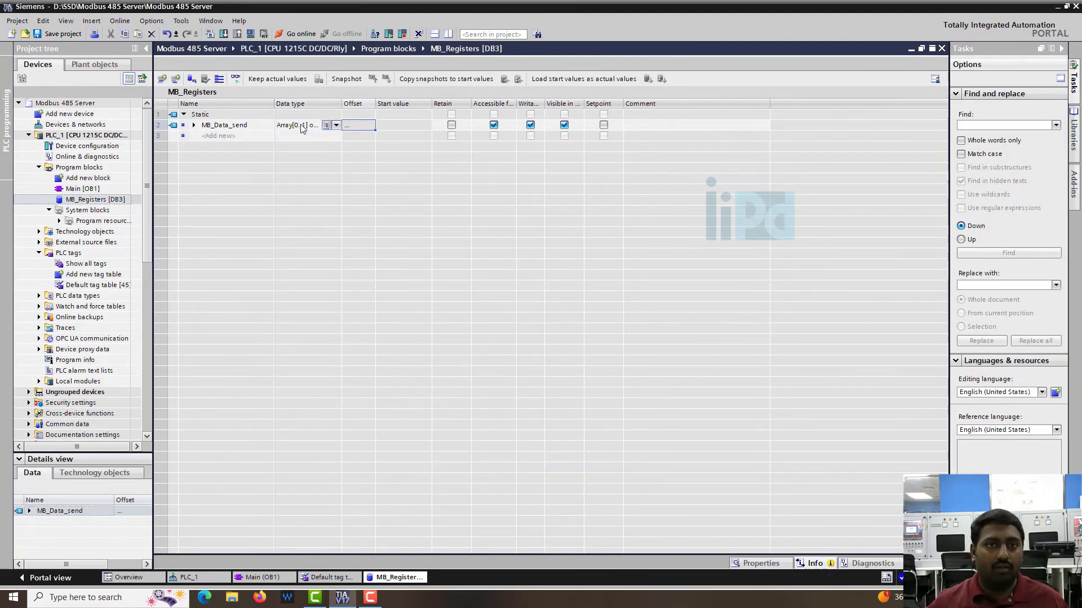
double_click(296, 125)
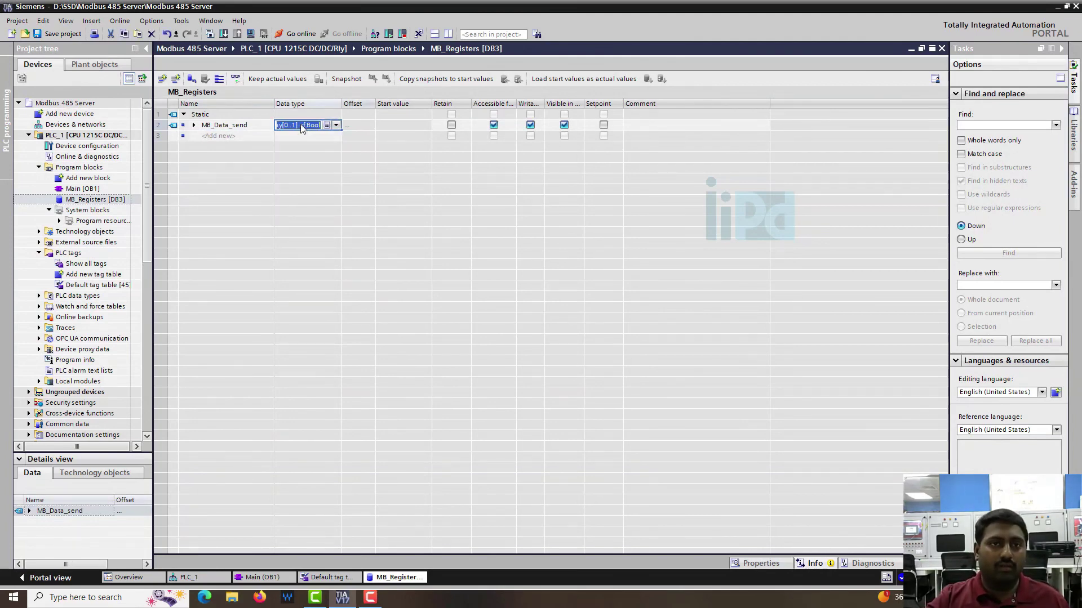
left_click(336, 125)
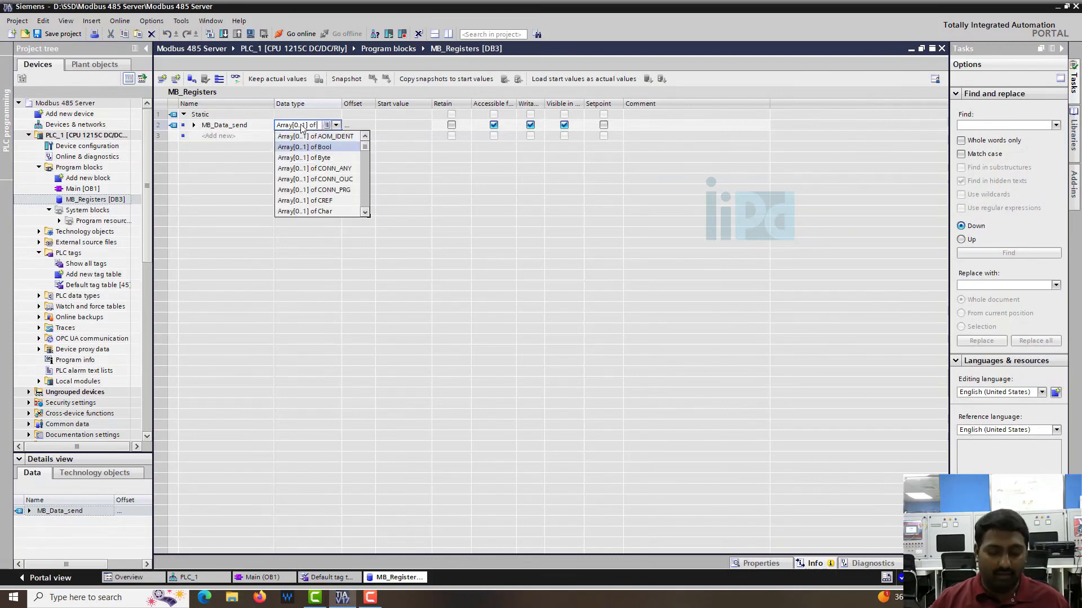
type("Int")
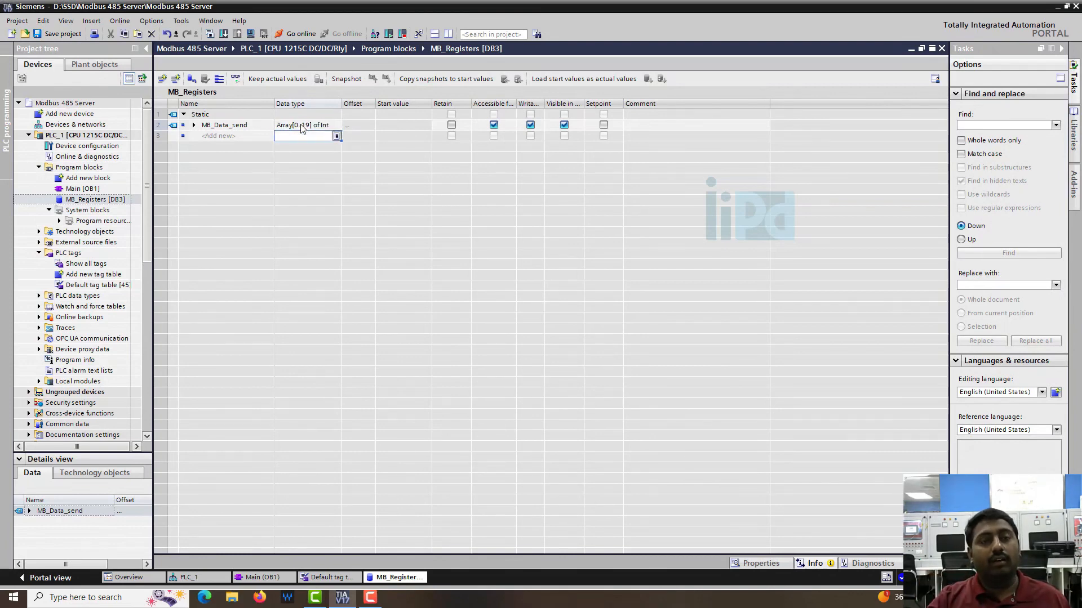
left_click(194, 125)
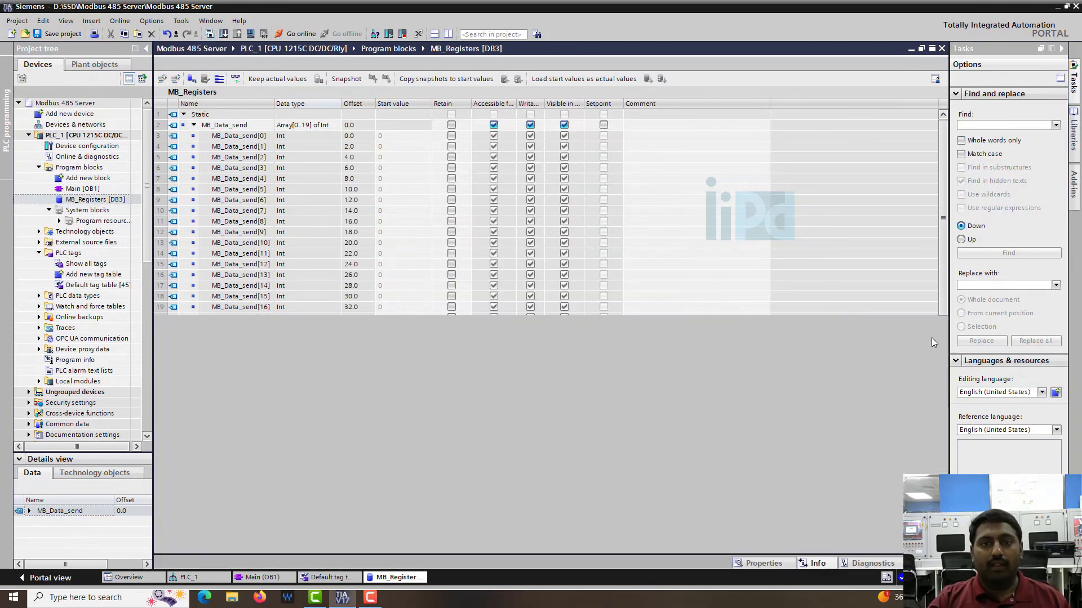
scroll("down", 3)
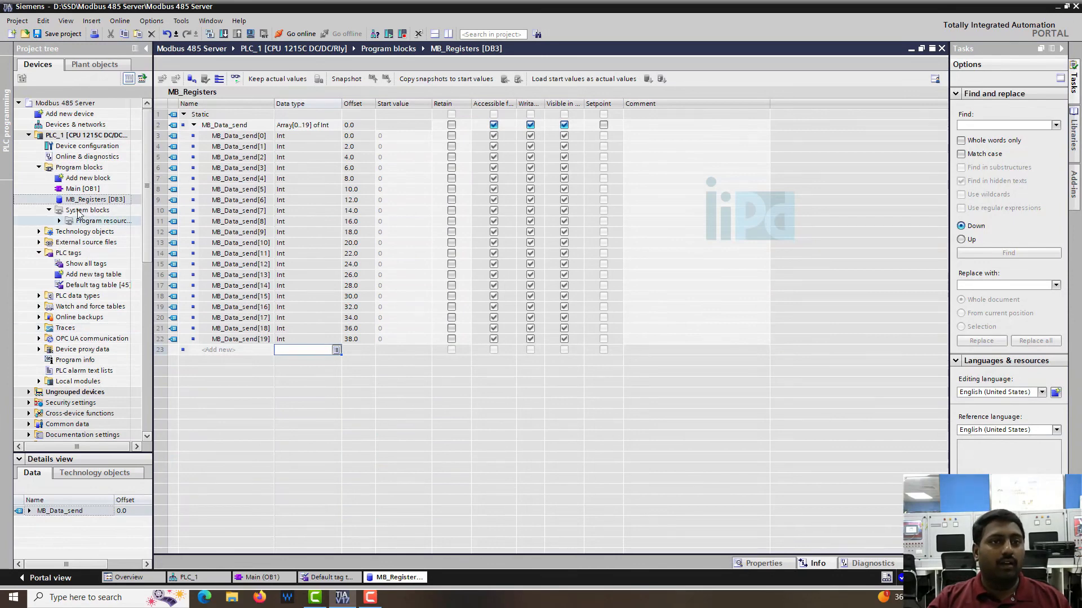
- In Main [OB1], set MB_SLAVE's MB_HOLD_REG to "MB_Registers".MB_Data_send and compile
double_click(83, 188)
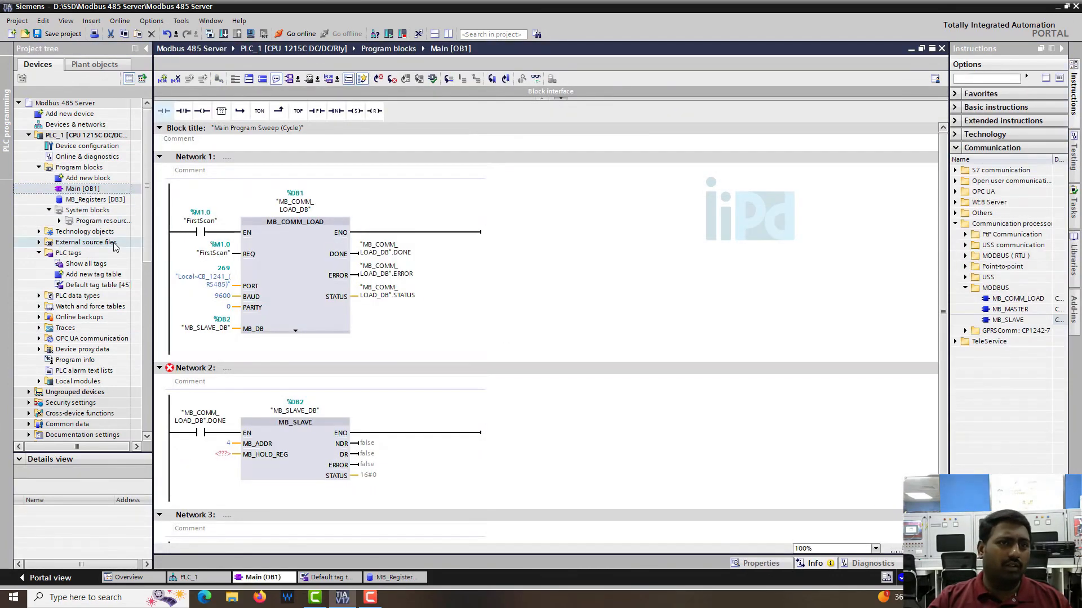
left_click(95, 199)
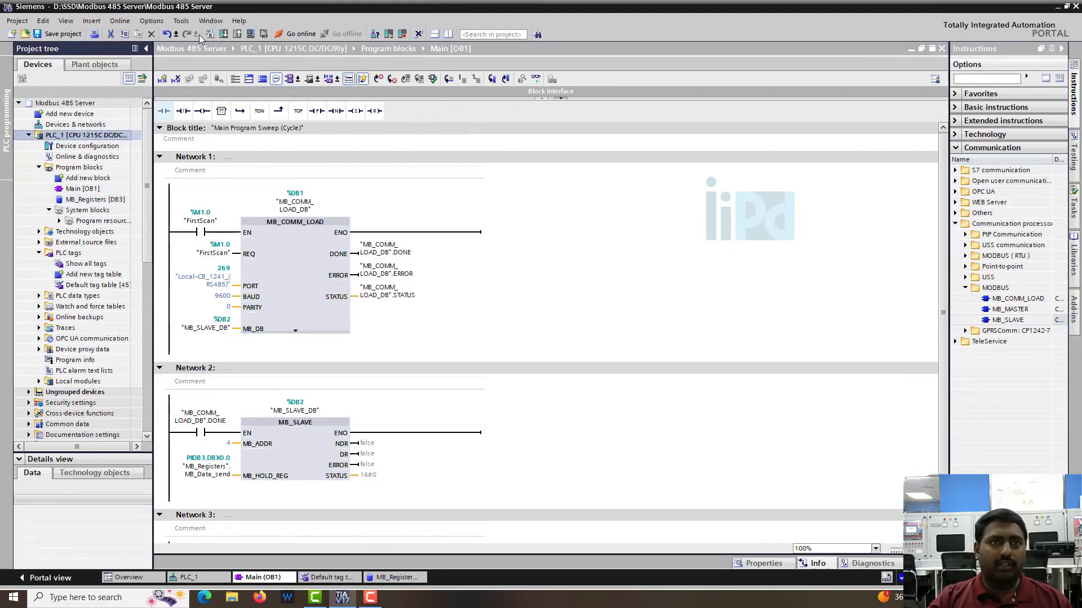
left_click(261, 34)
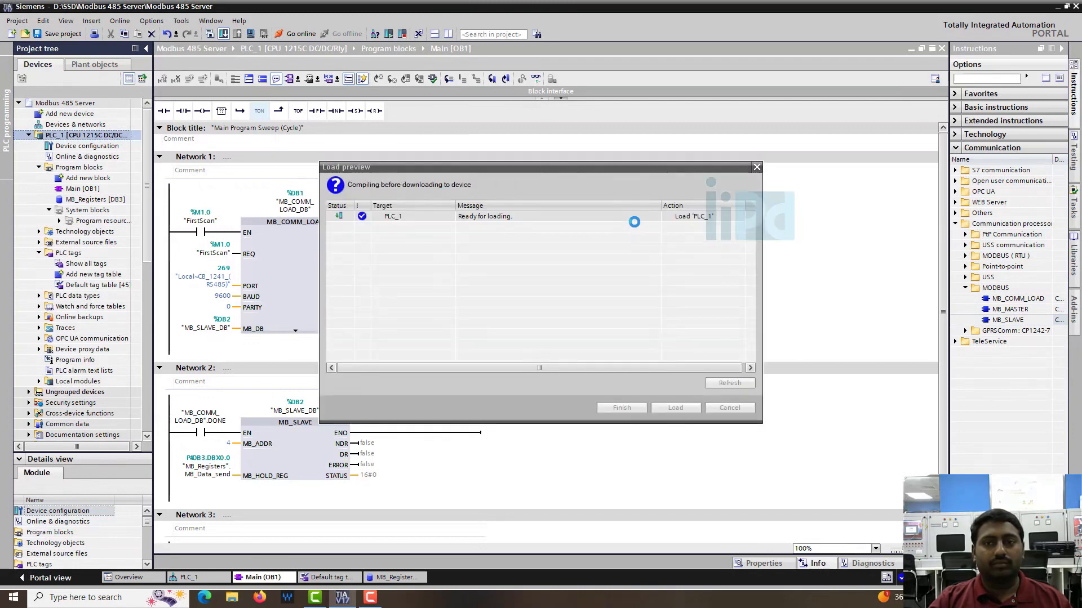
- Load the compiled program onto PLC_1 and close the successful Load results
left_click(674, 407)
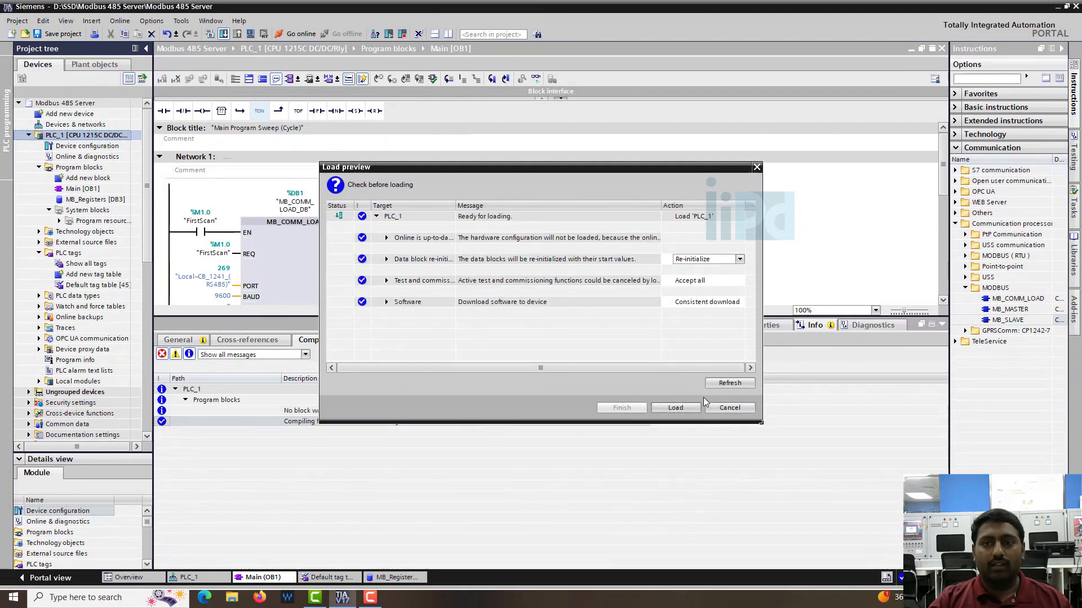
left_click(675, 407)
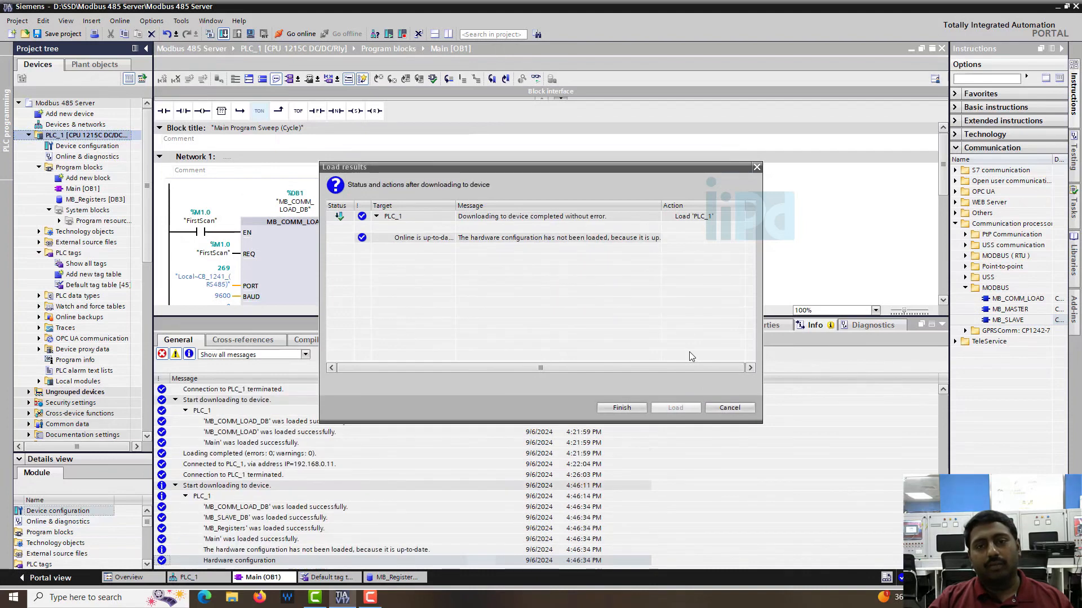
left_click(620, 407)
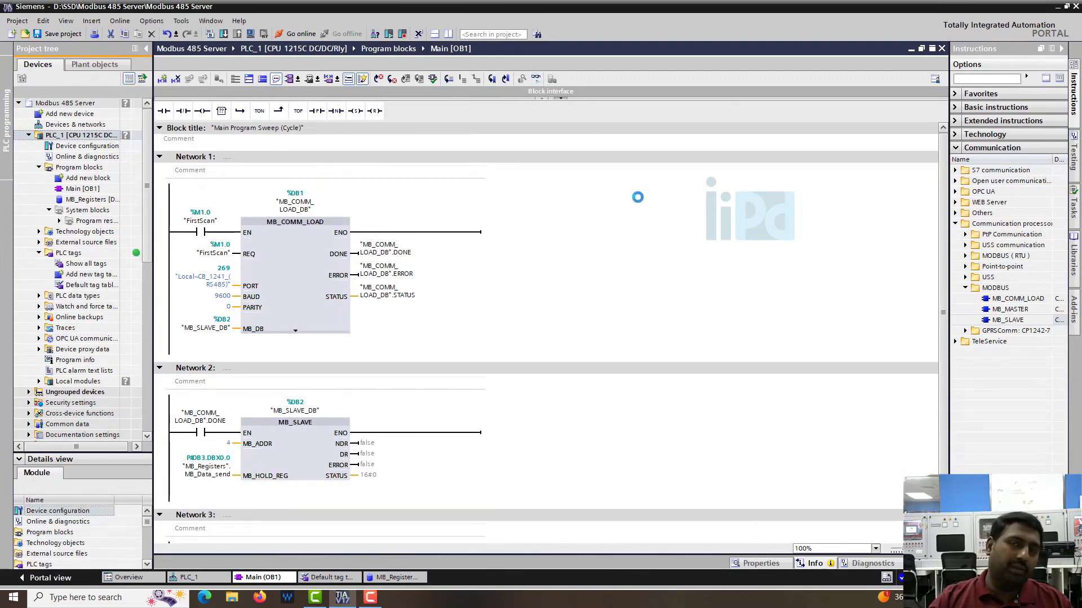
- Go online with PLC_1 to monitor MB_SLAVE live, then search Windows for the Camera app
left_click(298, 34)
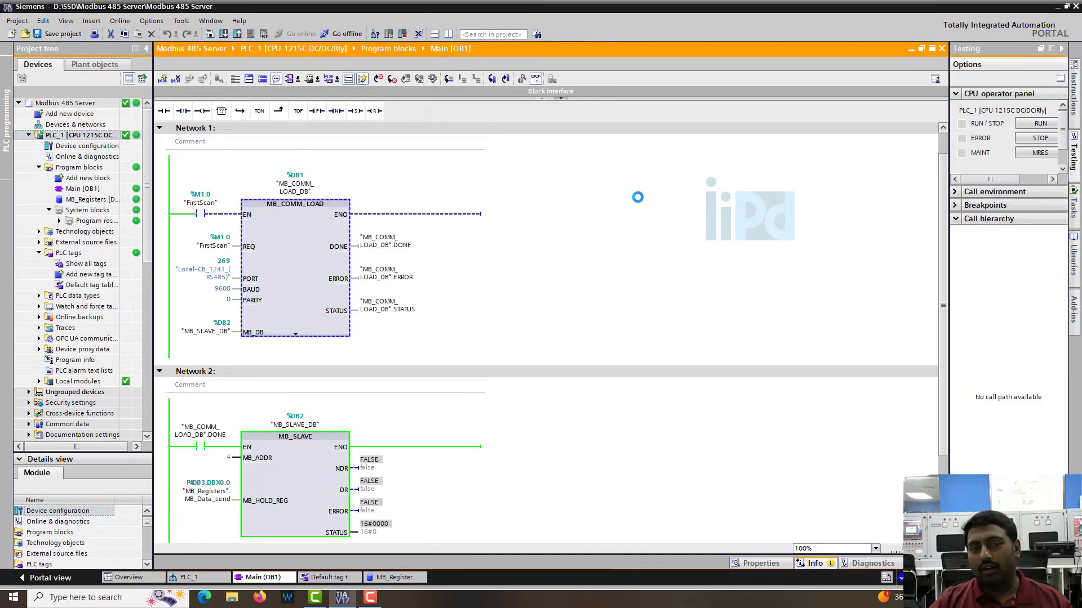
scroll("down", 3)
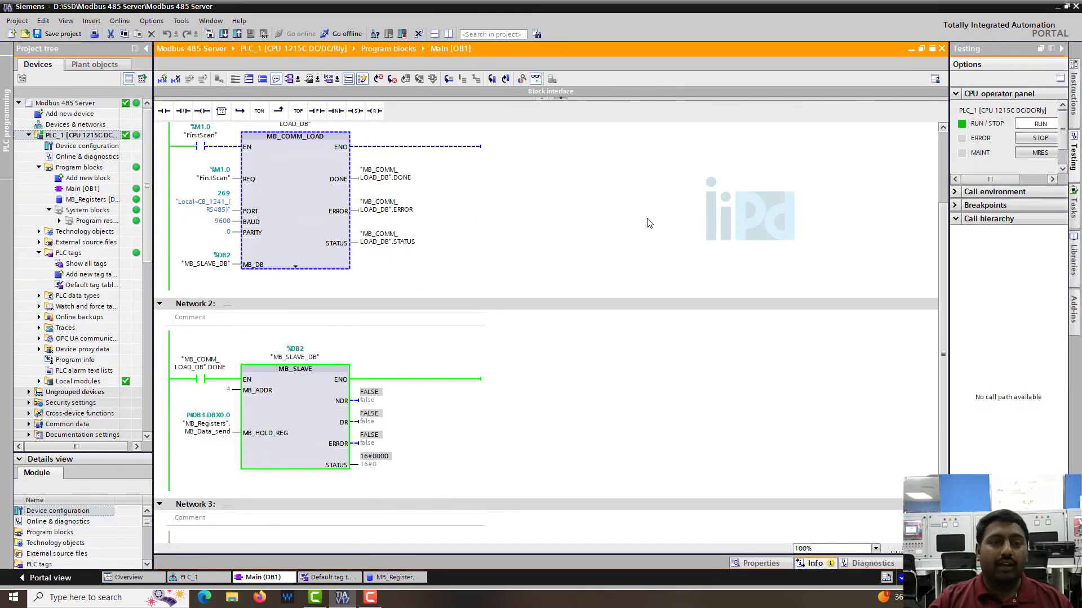
mouse_move(638, 361)
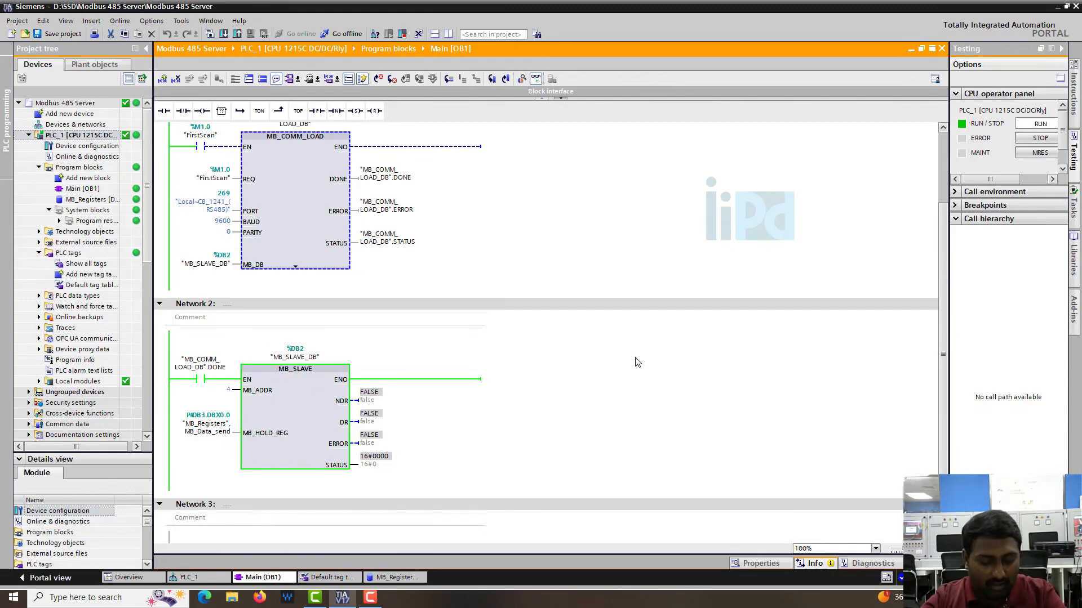
type("camwera")
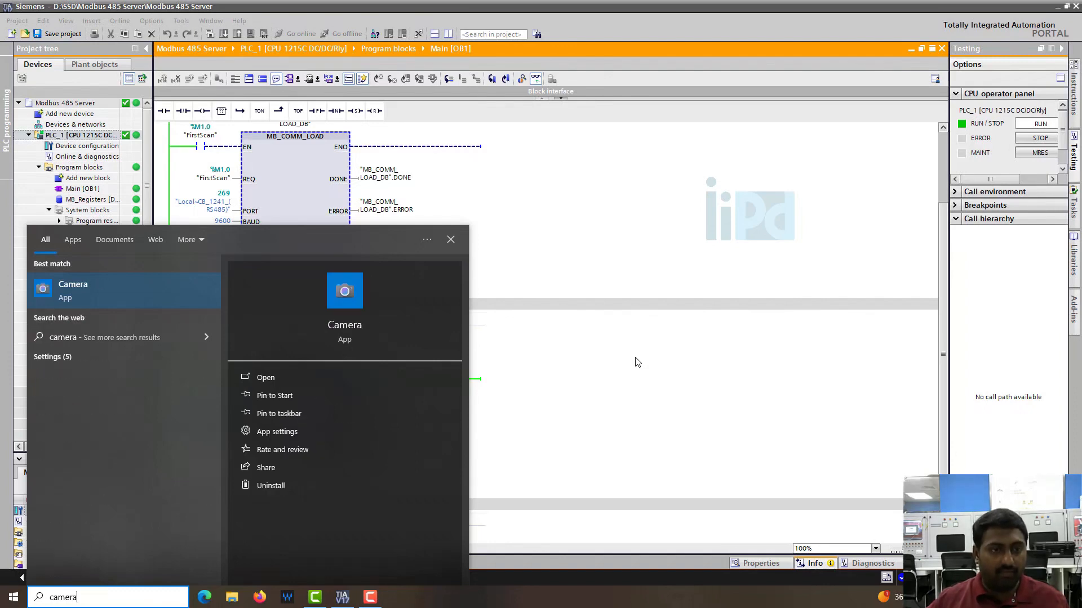
left_click(265, 377)
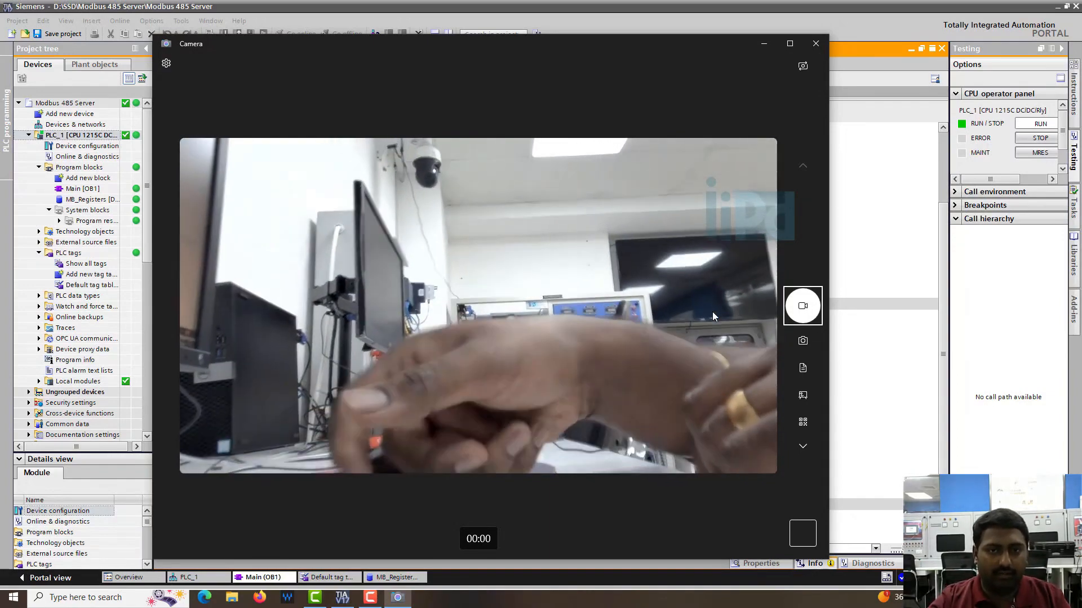
left_click(816, 44)
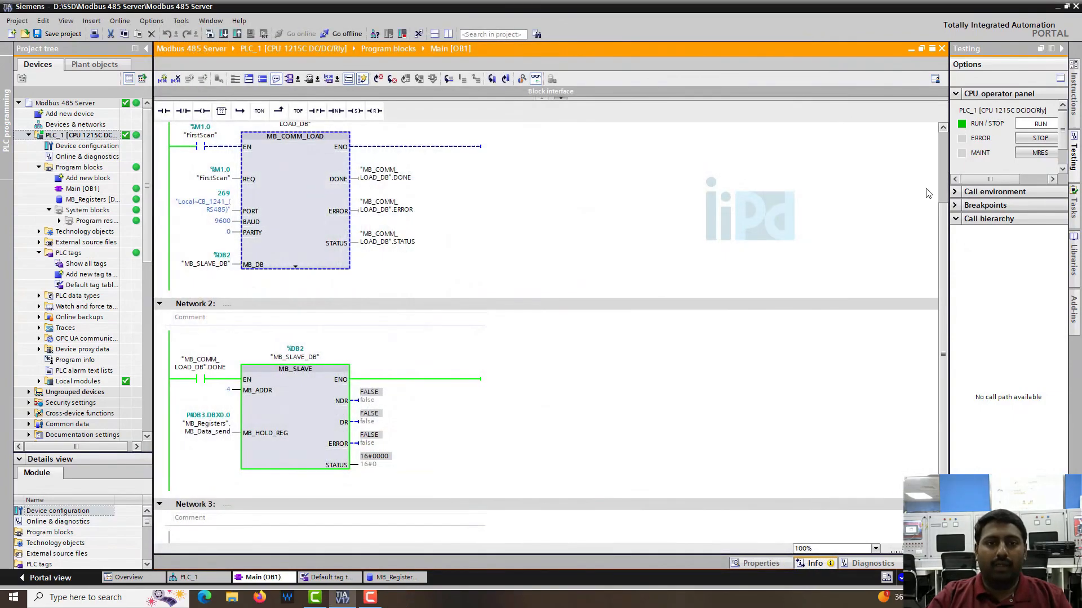
mouse_move(541, 407)
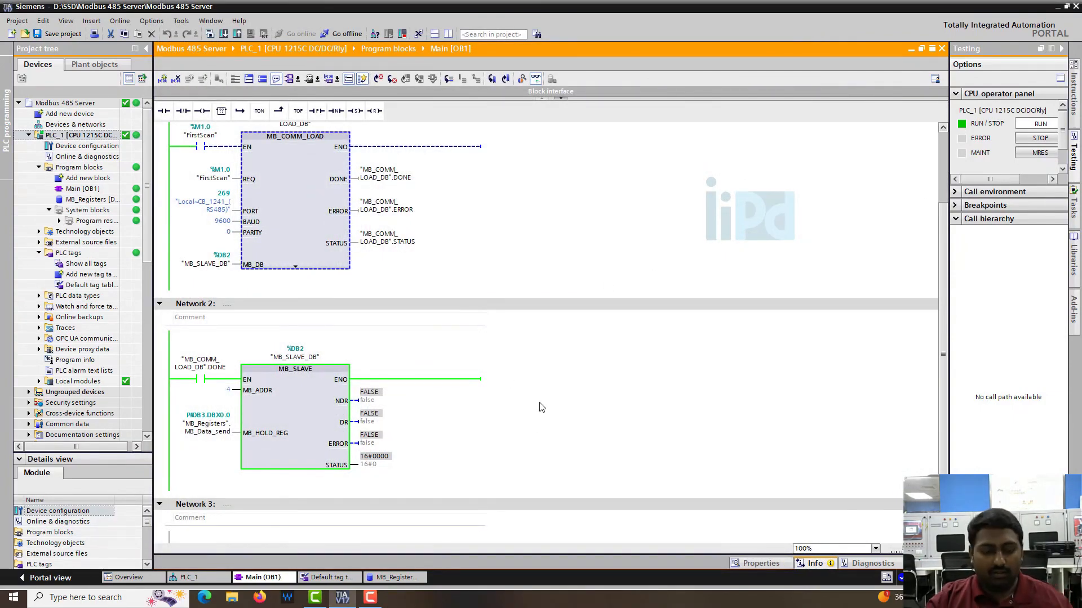
- Launch ModScan64 from Start and dismiss the registration information and both reminder dialogs
type("mod")
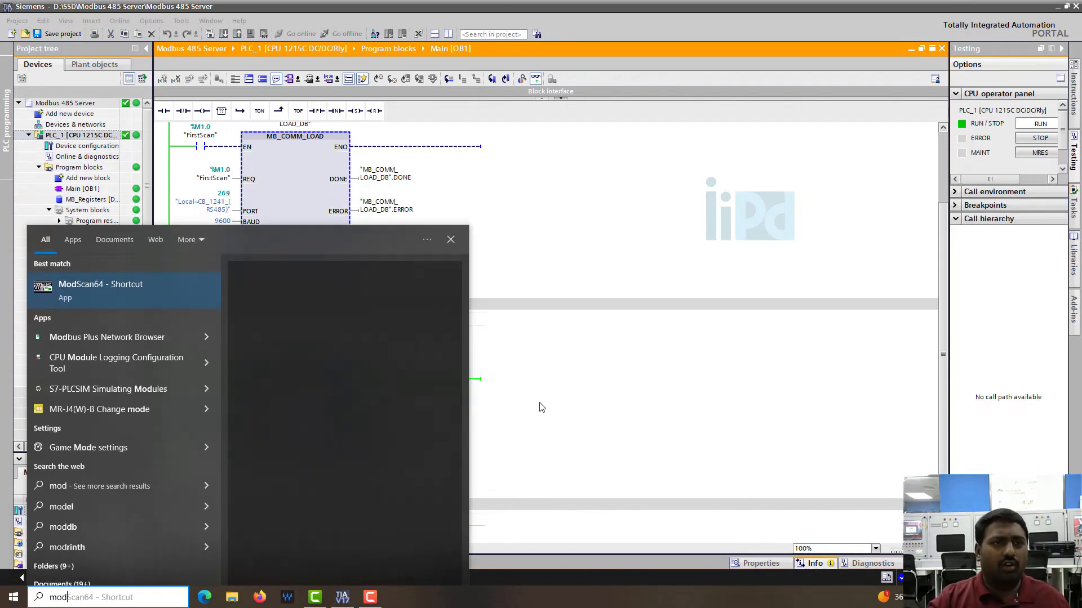
left_click(100, 284)
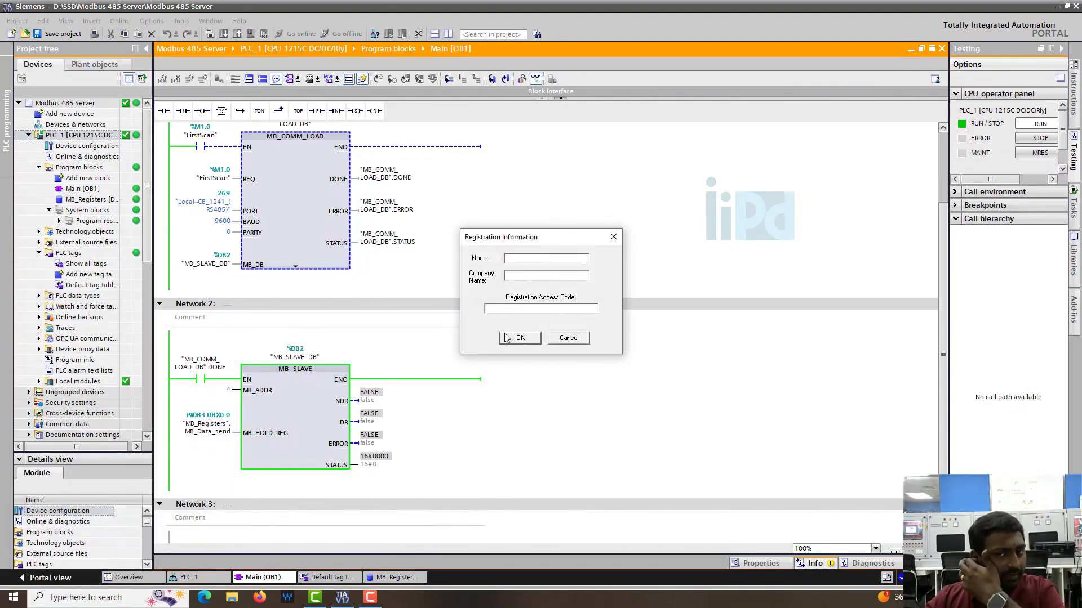
left_click(519, 338)
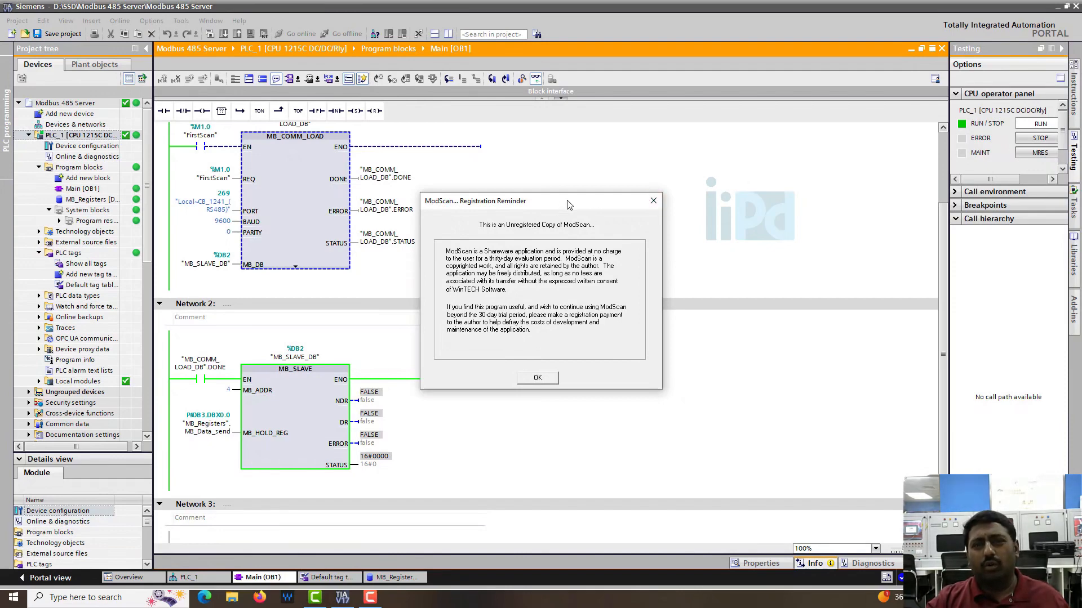
left_click(538, 377)
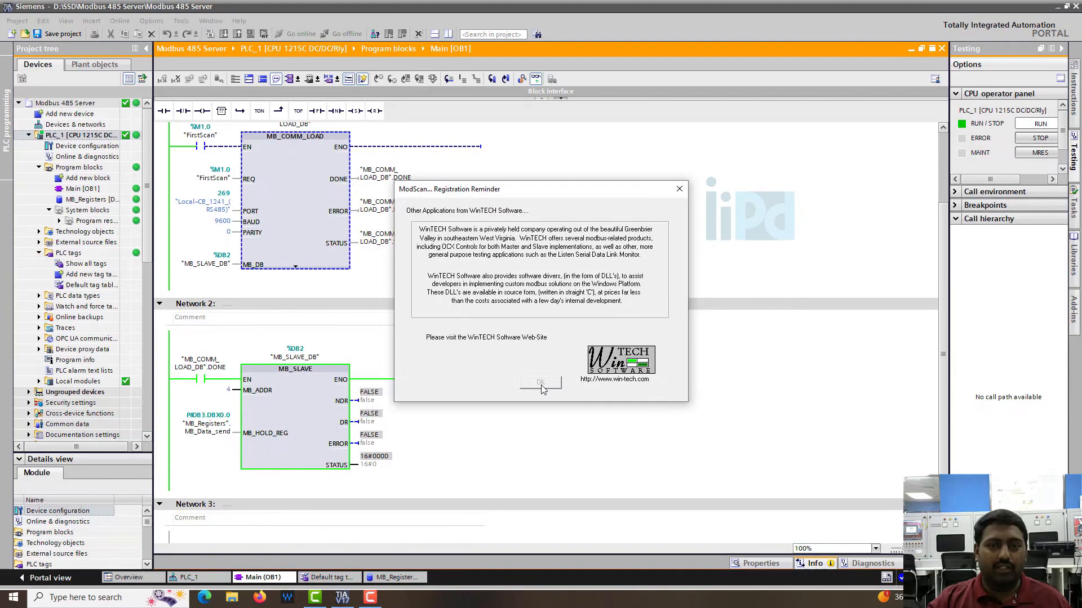
left_click(540, 383)
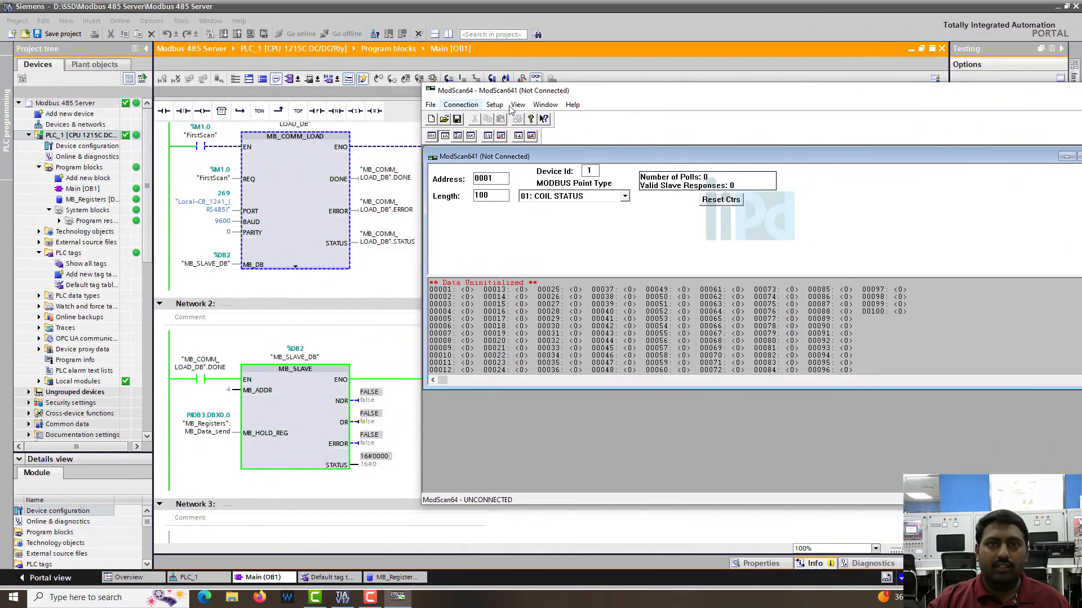
mouse_move(308, 12)
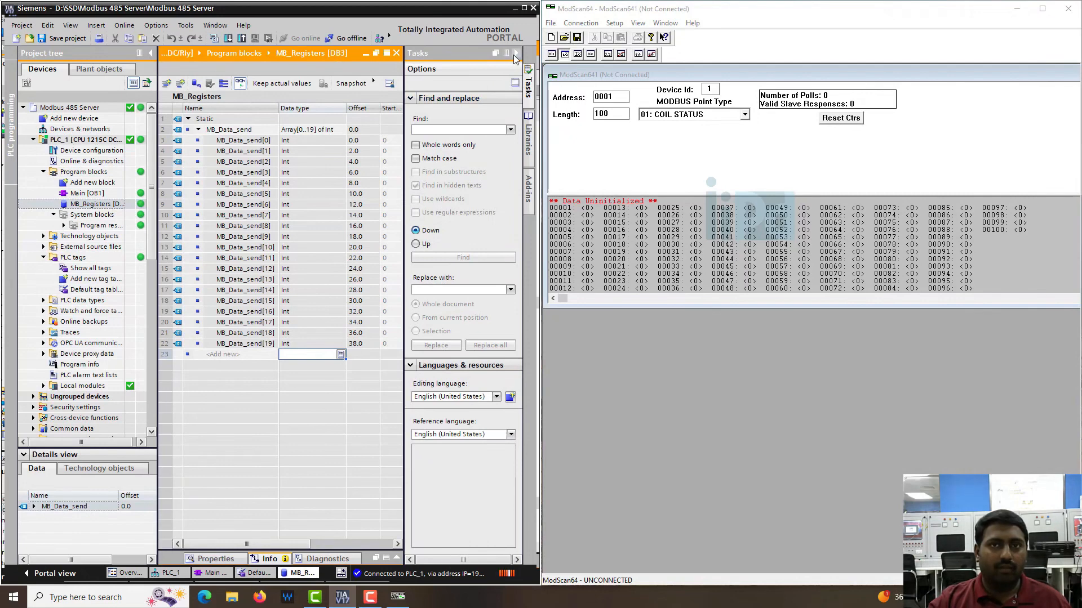
- Monitor MB_Registers live and modify MB_Data_send[0..2] to 100, 456 and 8954
left_click(514, 56)
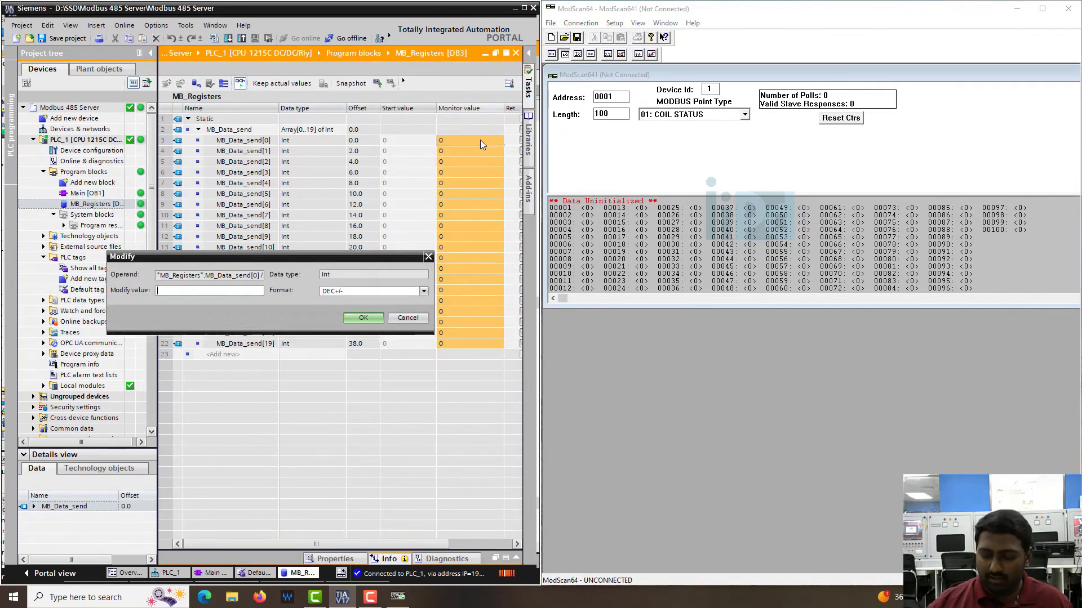
left_click(363, 318)
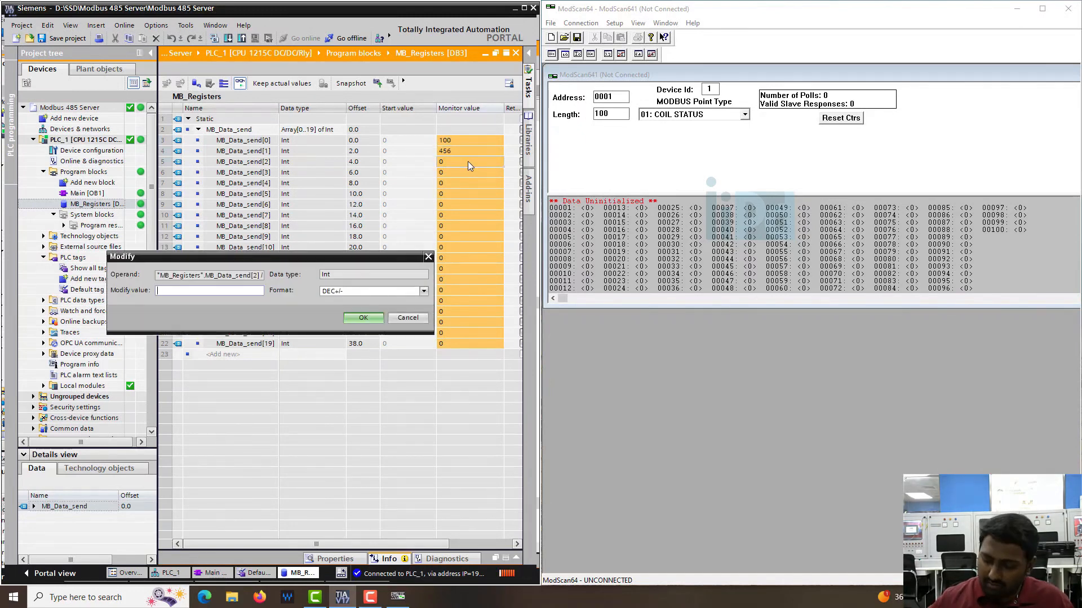
left_click(363, 317)
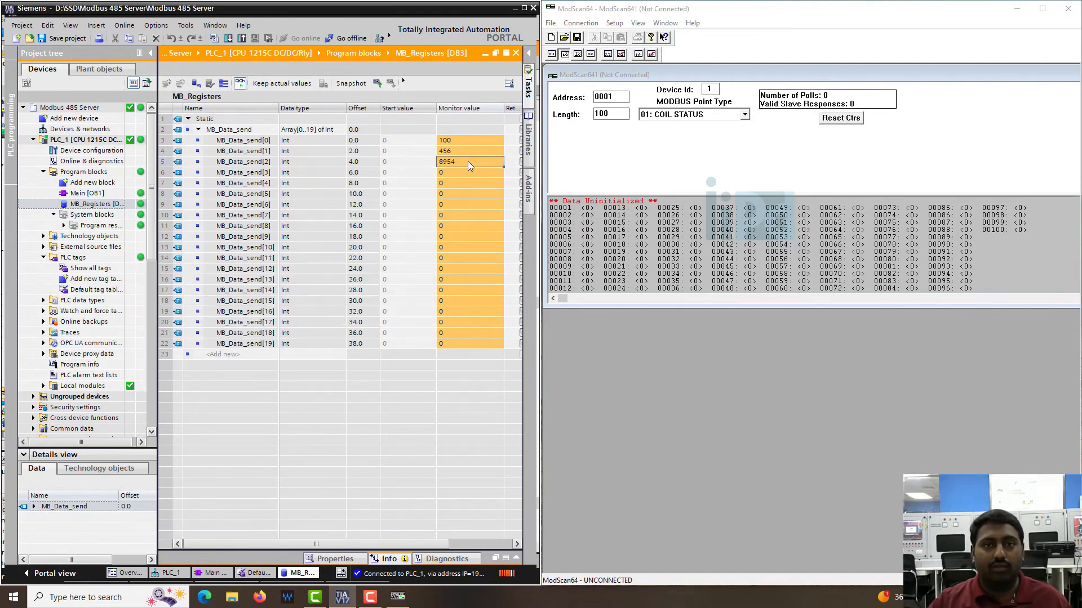
mouse_move(696, 143)
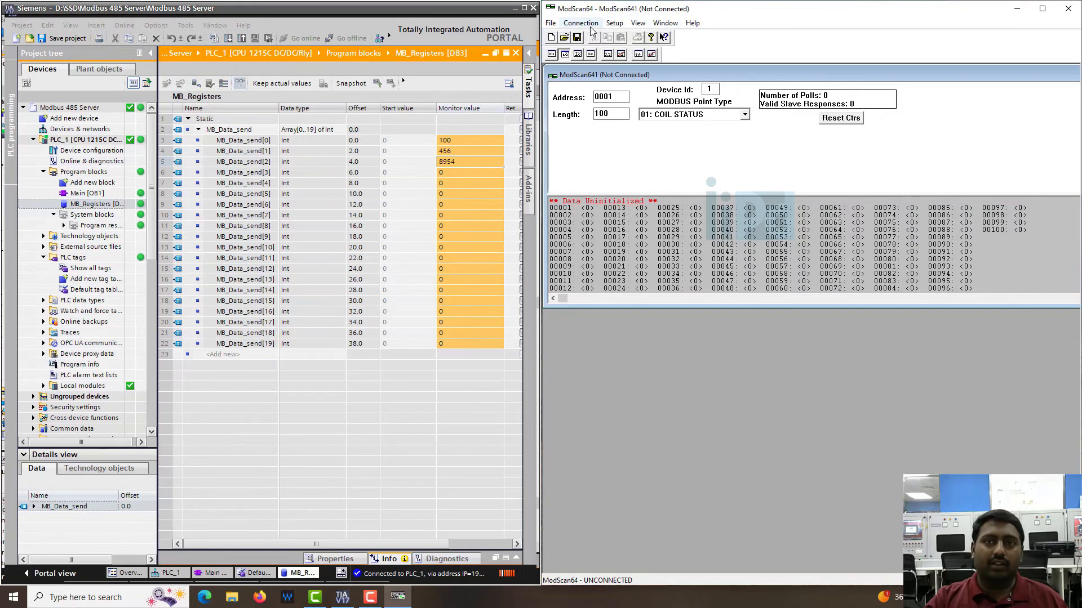
- Connect ModScan64 directly over COM1 at 9600 baud, 8 data bits, no parity, 1 stop bit
left_click(581, 23)
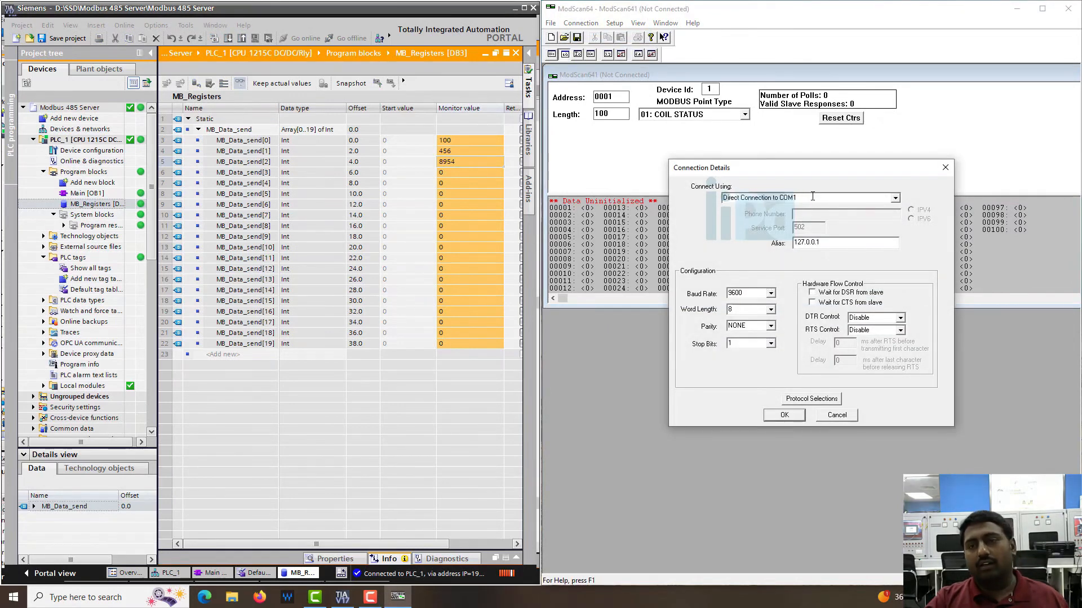
mouse_move(846, 220)
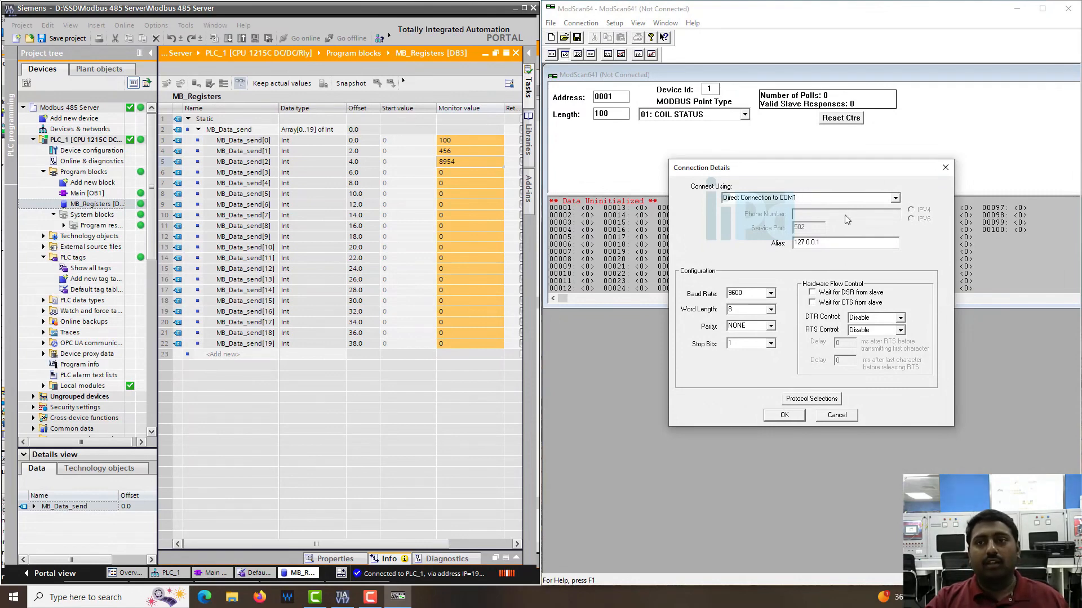
mouse_move(746, 306)
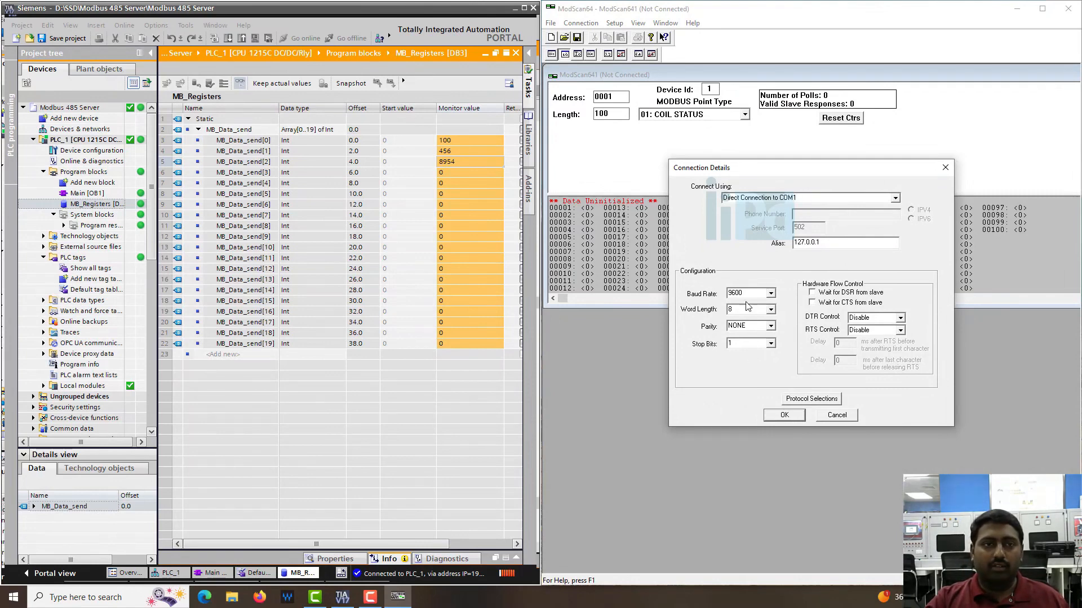
left_click(214, 574)
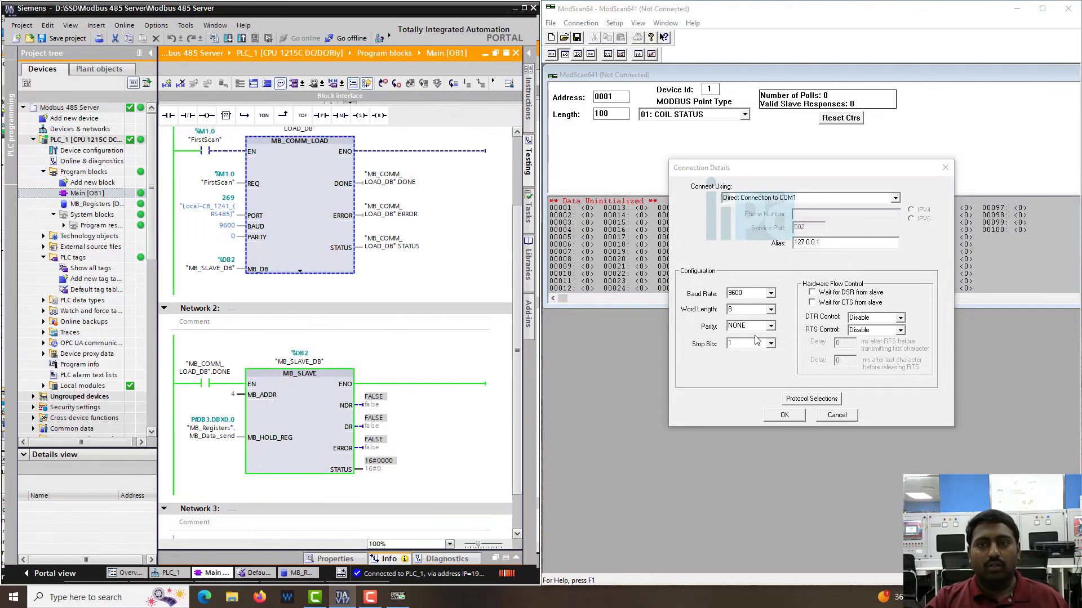
mouse_move(594, 302)
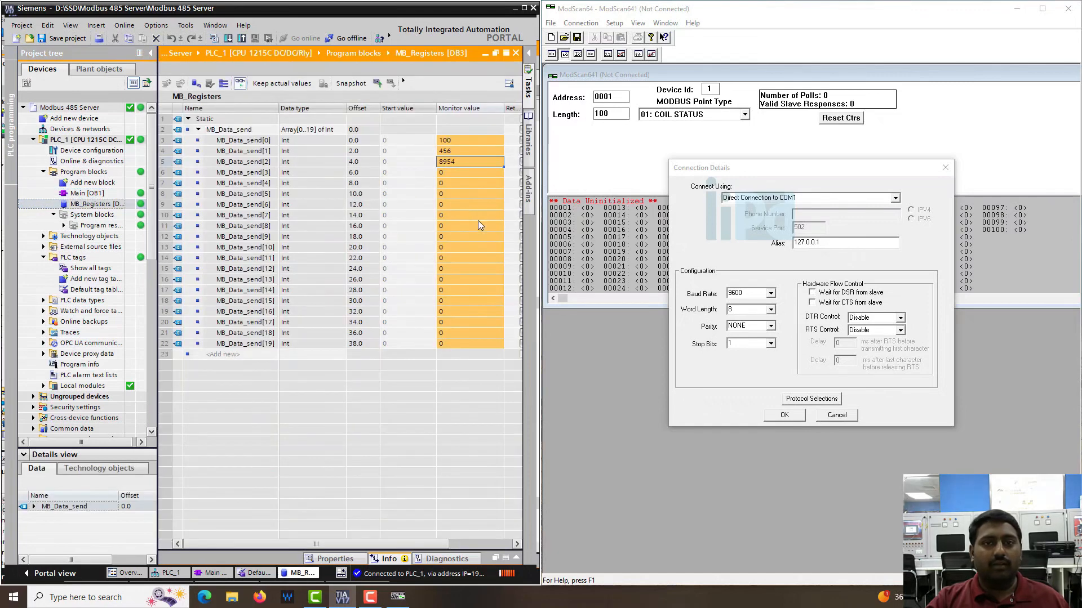
mouse_move(820, 423)
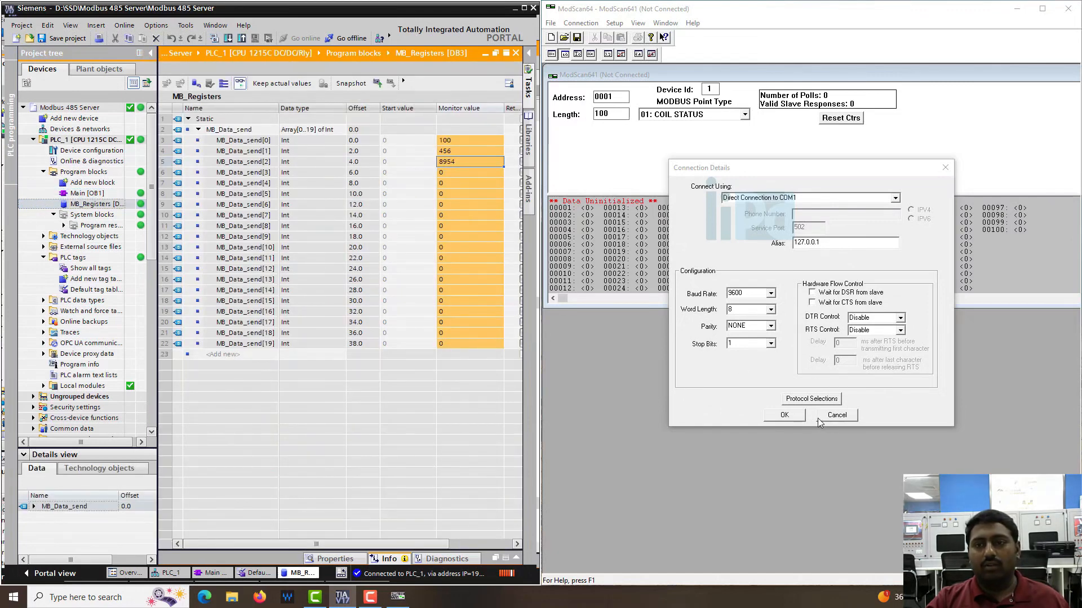
left_click(783, 414)
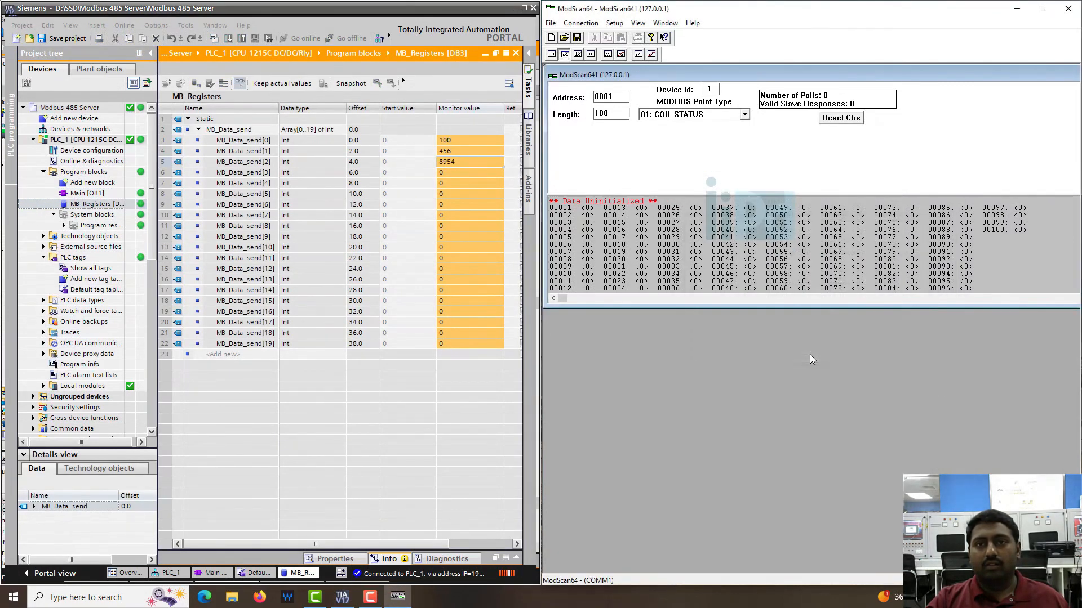
mouse_move(750, 299)
type("4")
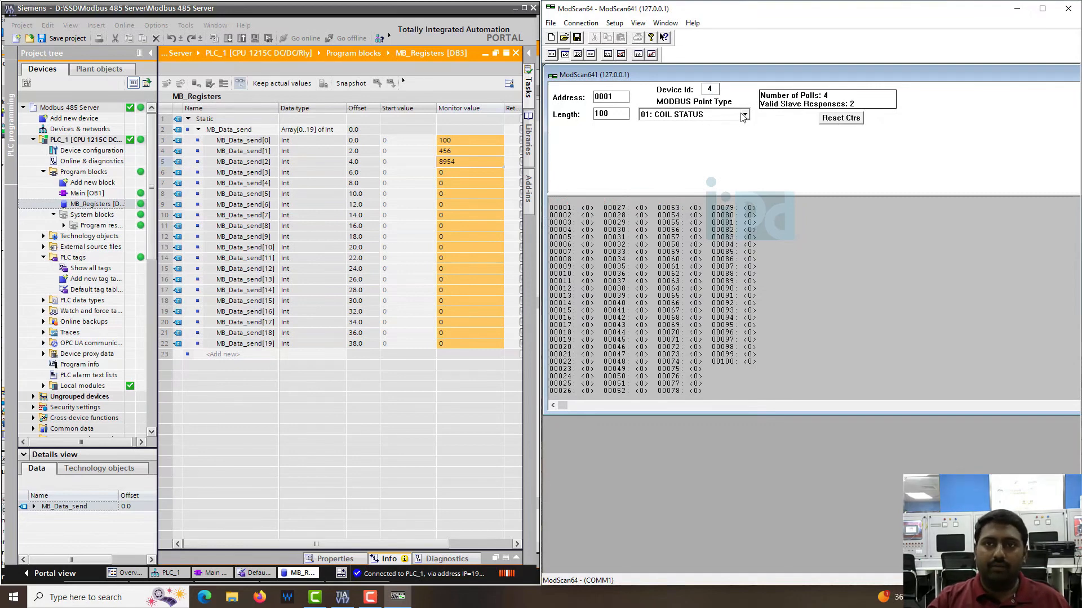
- Poll device 4 as 03: HOLDING REGISTER, reset the counters and set Length to 20
left_click(744, 115)
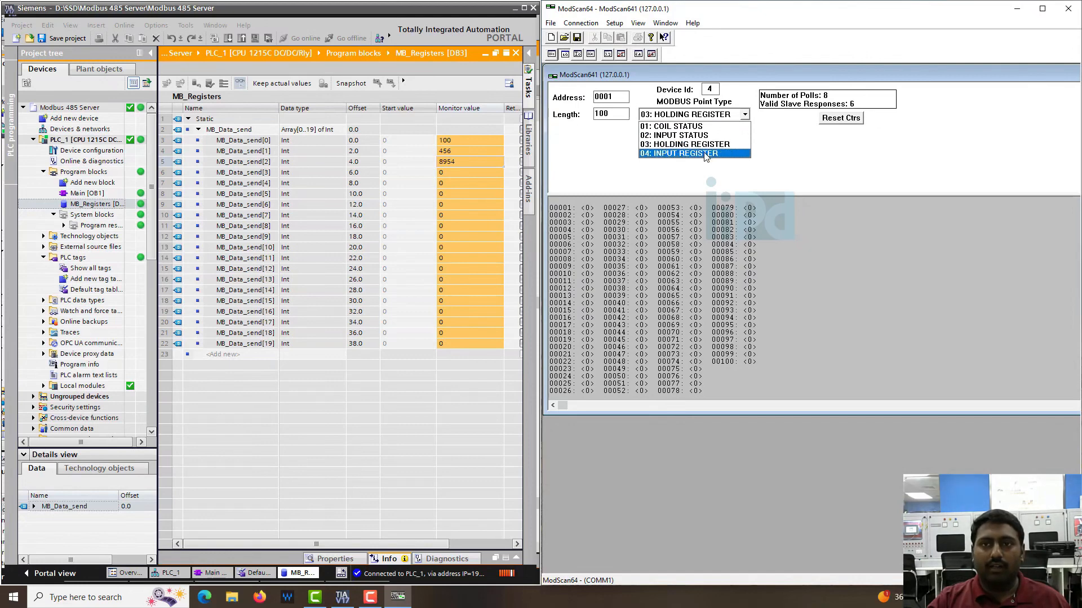
left_click(686, 143)
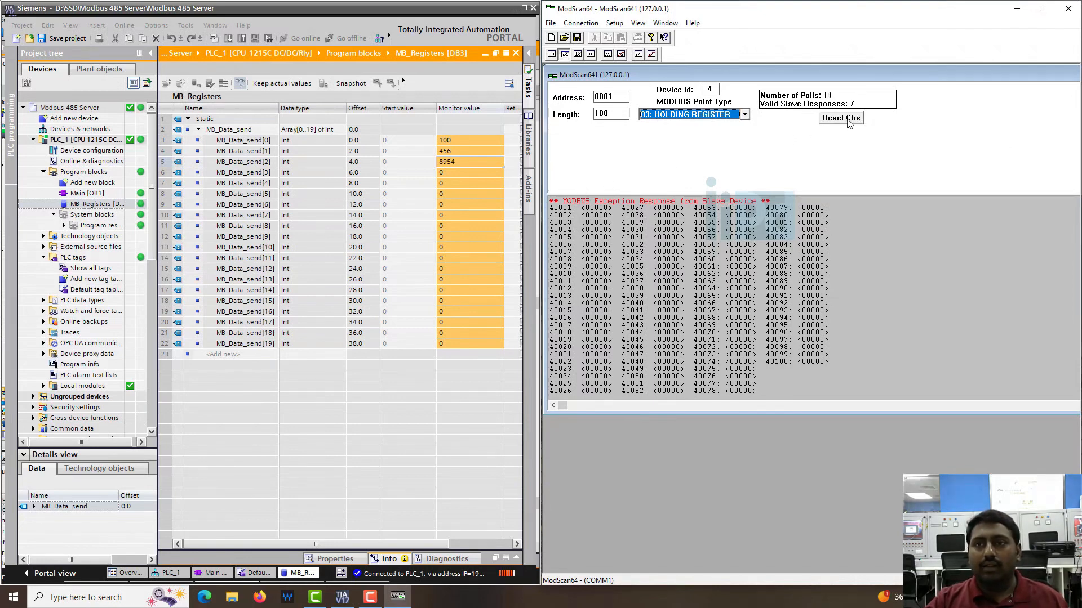
left_click(840, 117)
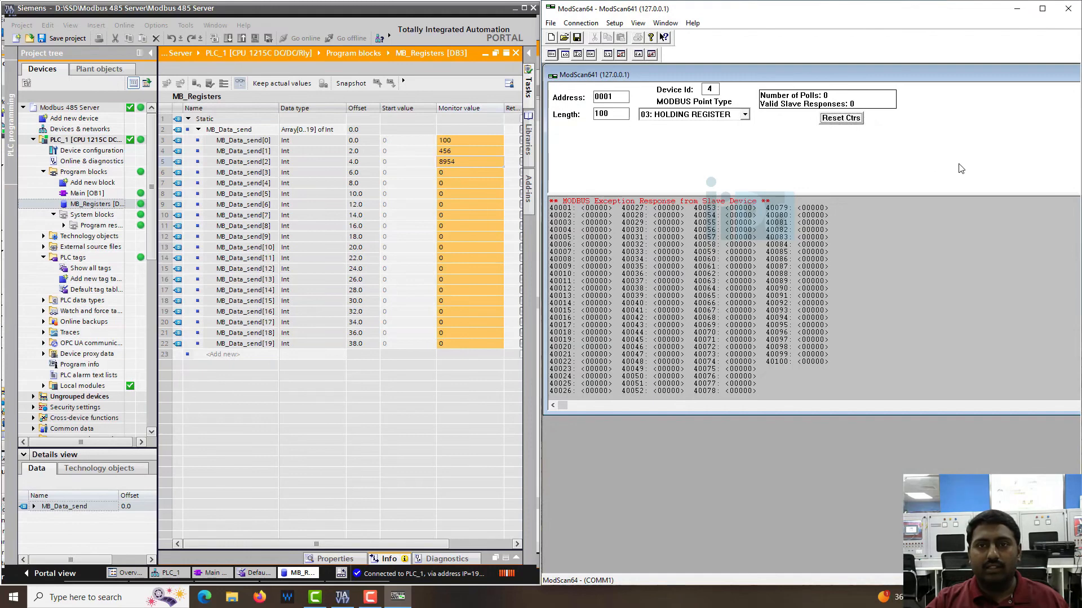
triple_click(609, 114)
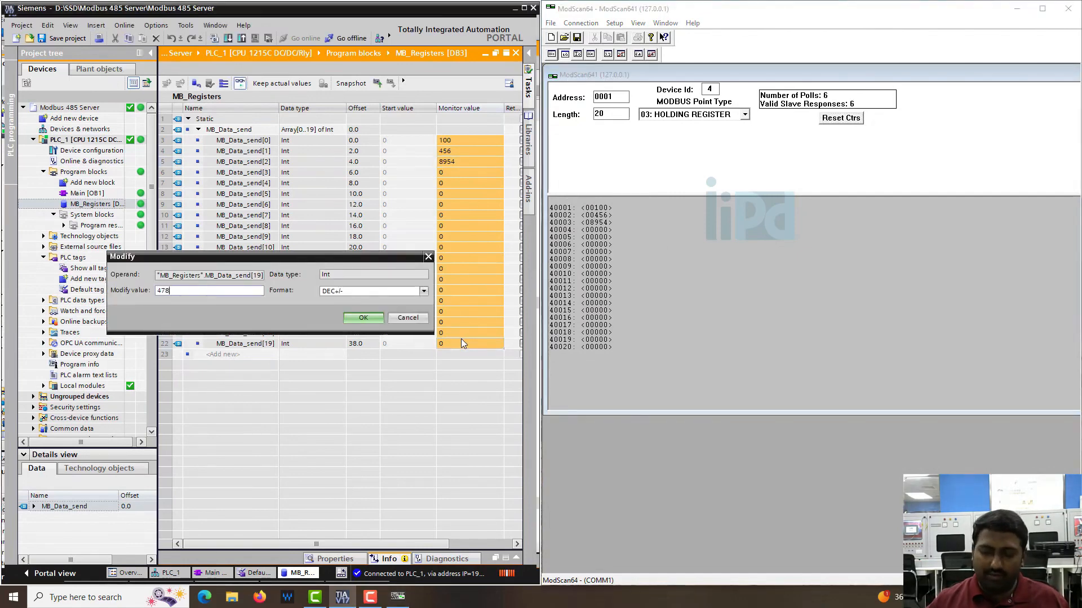
- Confirm 4785 for MB_Data_send[19] and start a write to register 40004
left_click(362, 318)
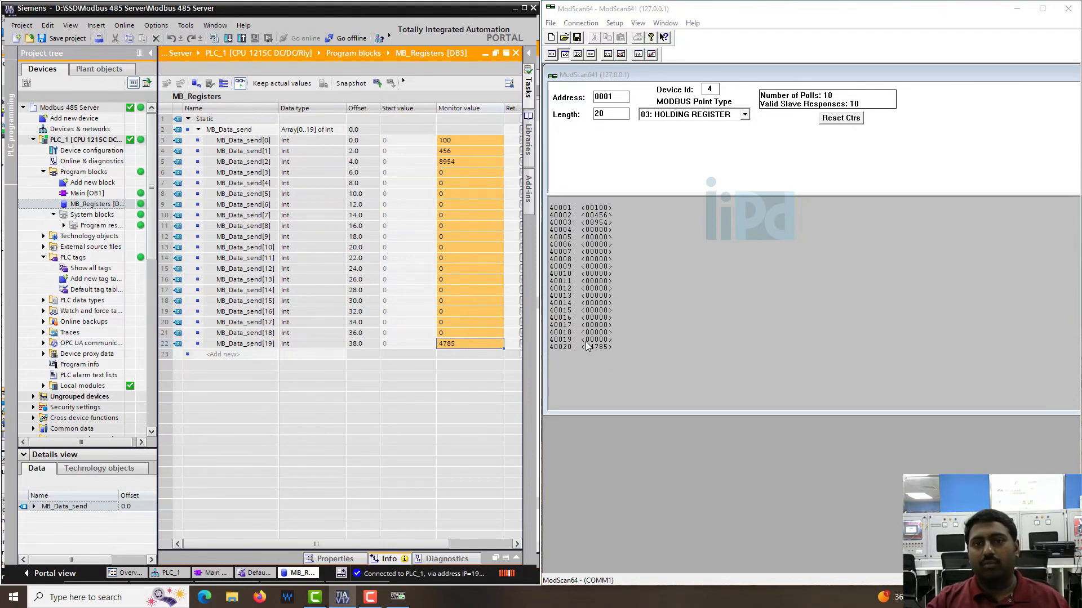
double_click(594, 236)
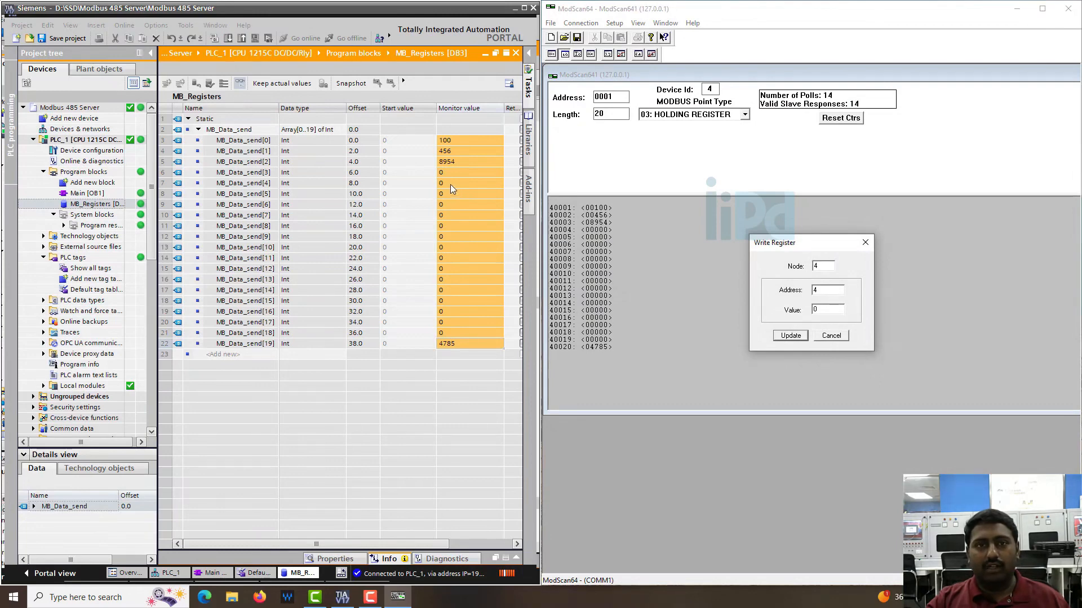
- Write value 7489 to holding register 40004 from ModScan64
left_click(826, 308)
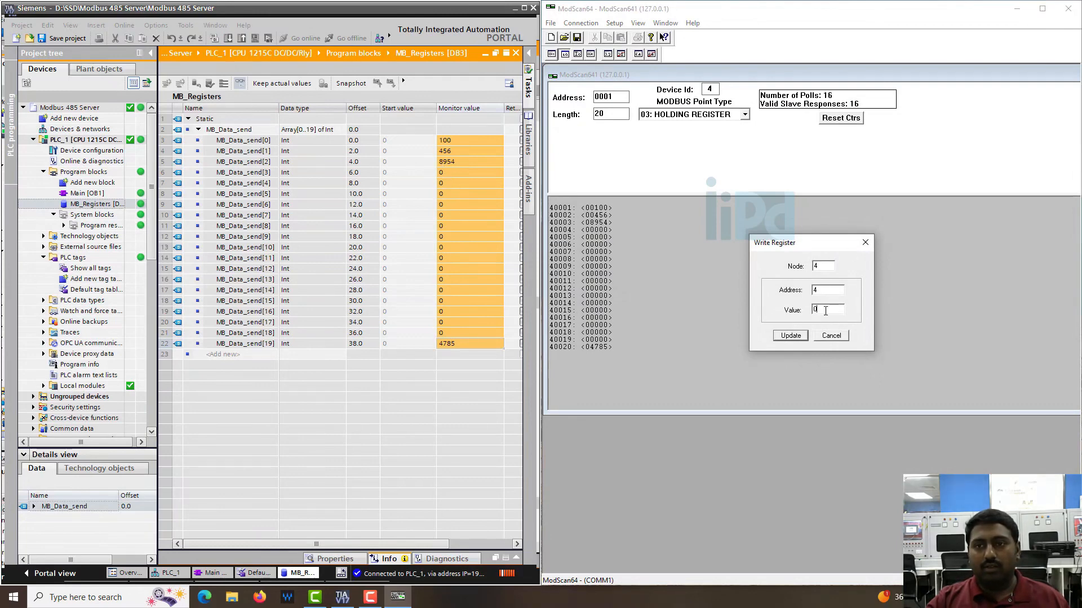
type("74")
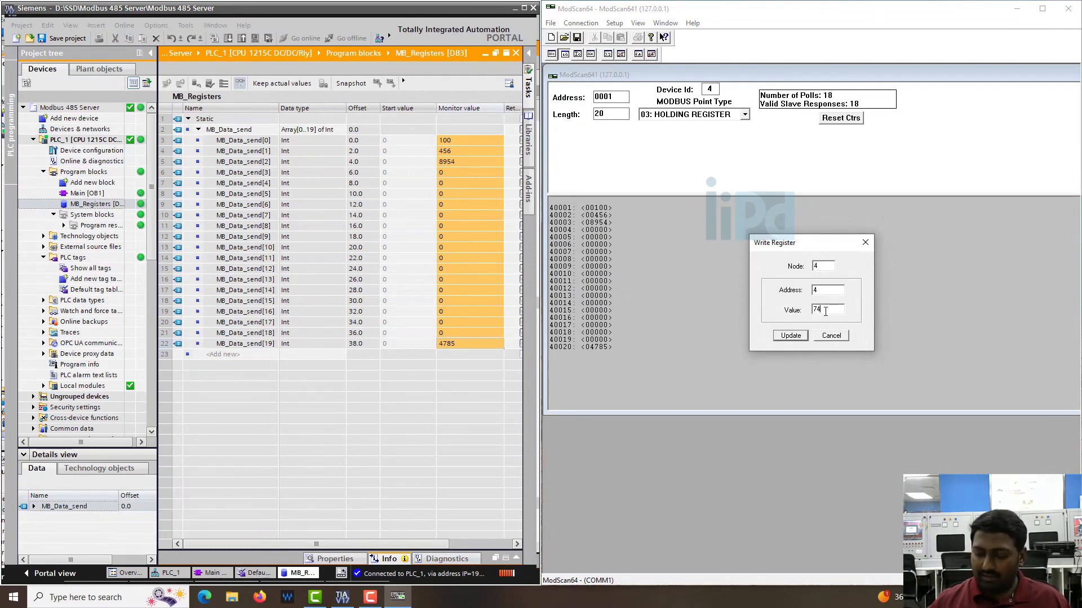
type("89")
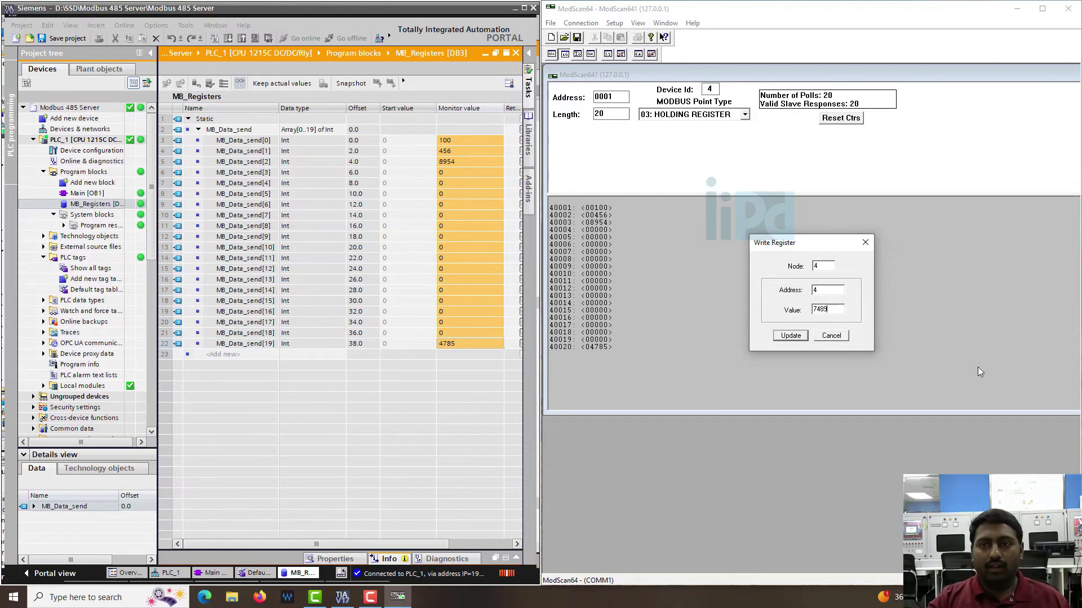
left_click(789, 336)
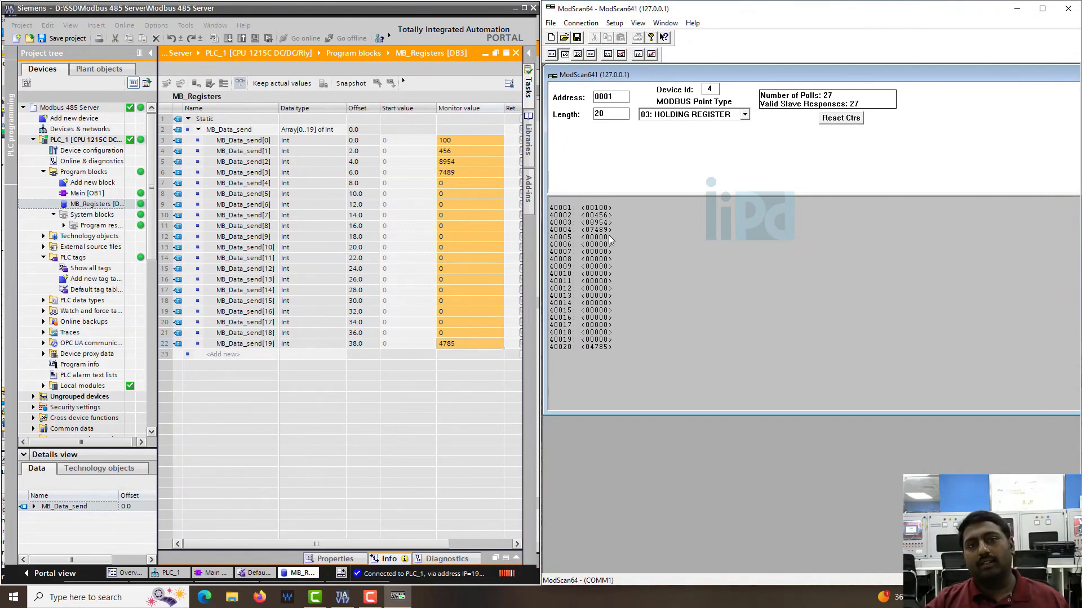
mouse_move(589, 296)
type("21")
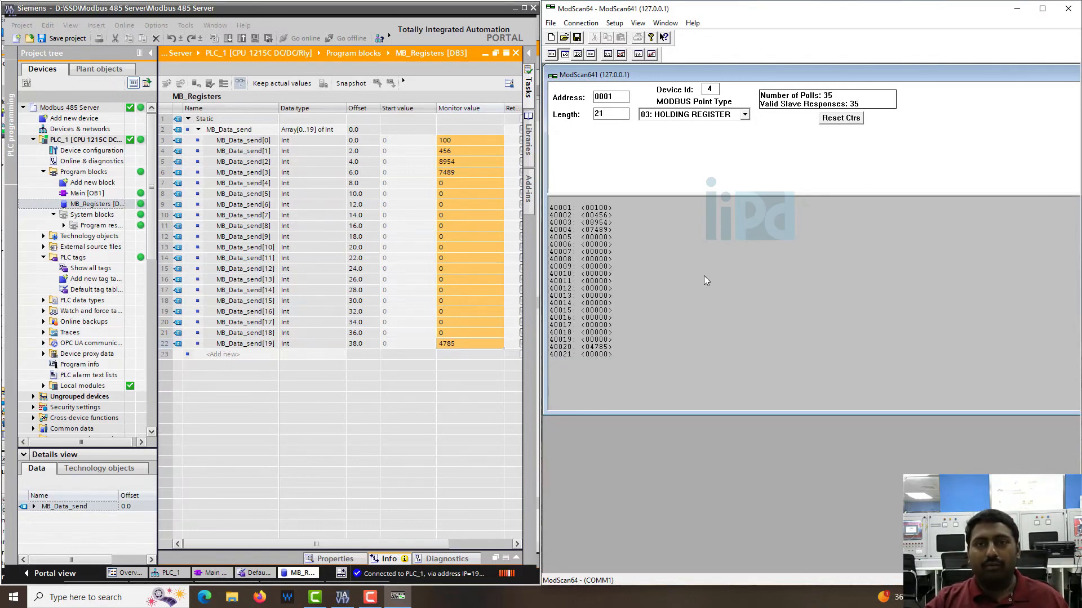
mouse_move(803, 147)
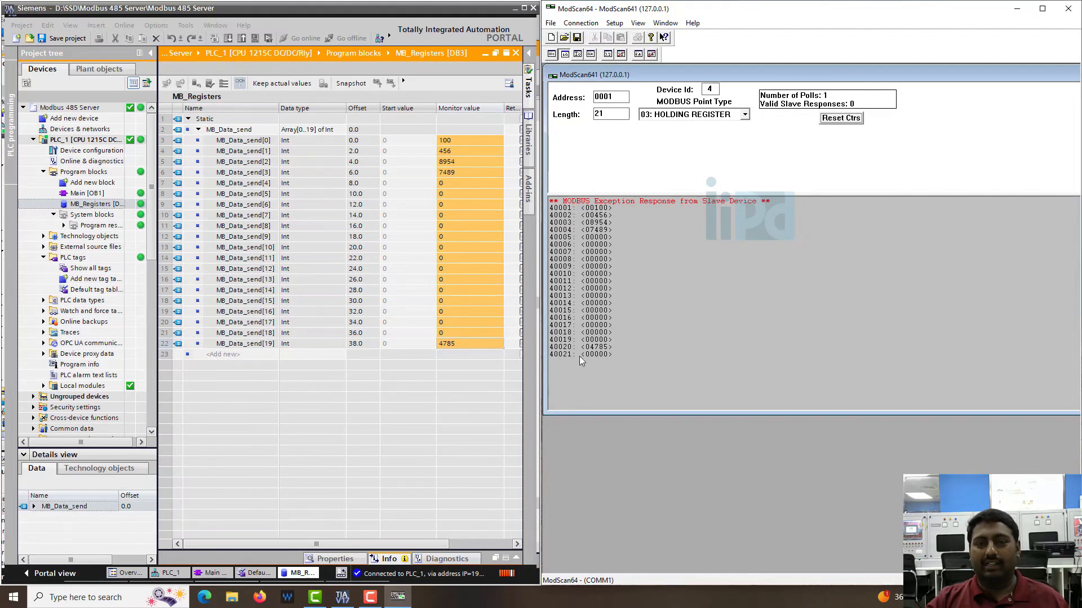
mouse_move(260, 236)
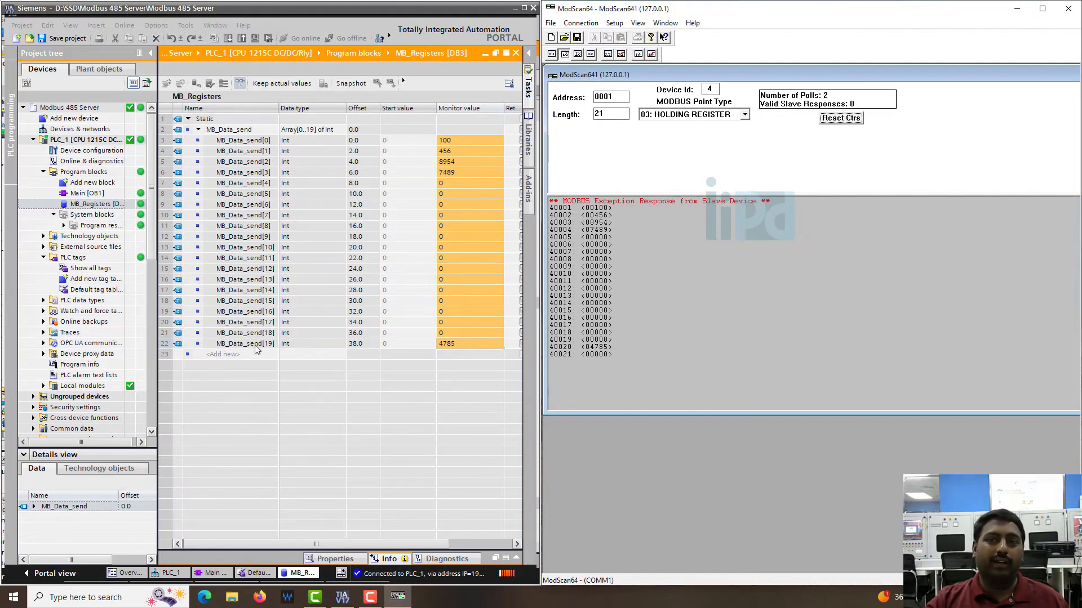
- Set Length back to 20 registers and reset the poll counters
triple_click(610, 114)
type("20")
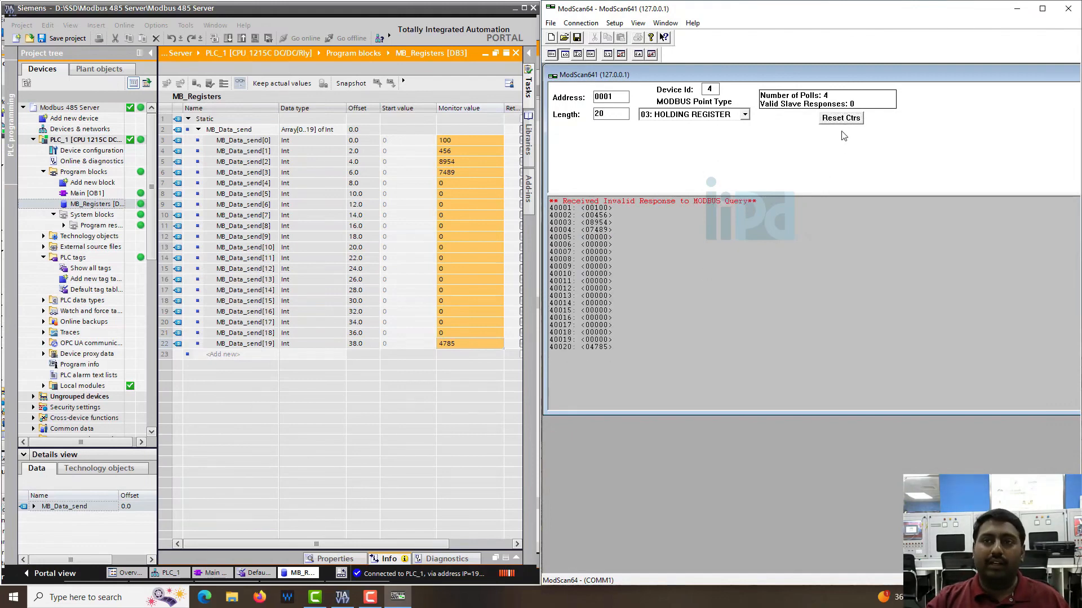
left_click(840, 117)
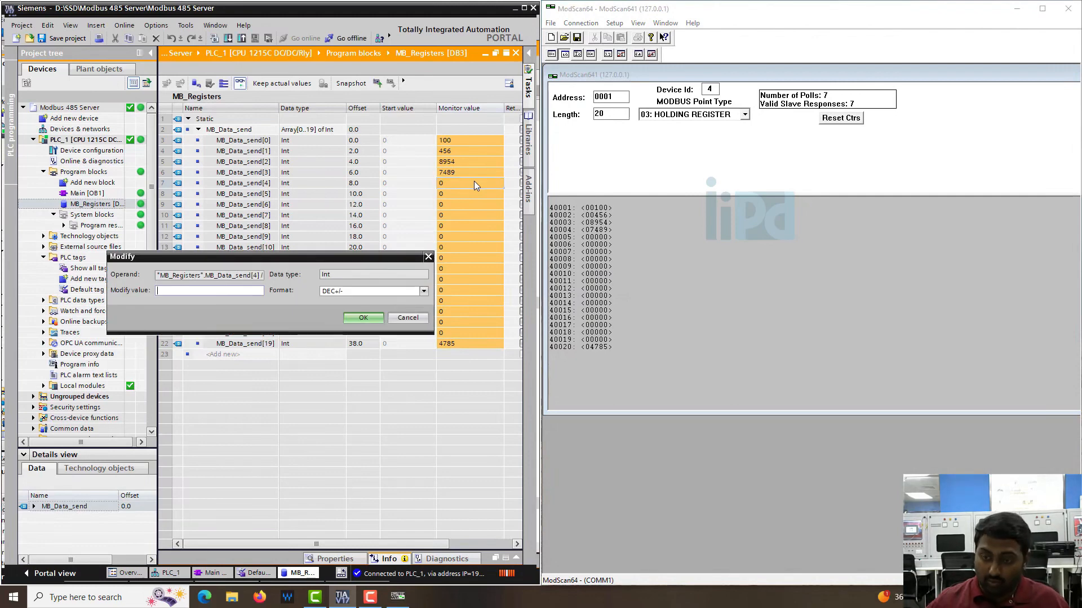
- Confirm 1 for MB_Data_send[4] and write 2 to register 40006
left_click(363, 318)
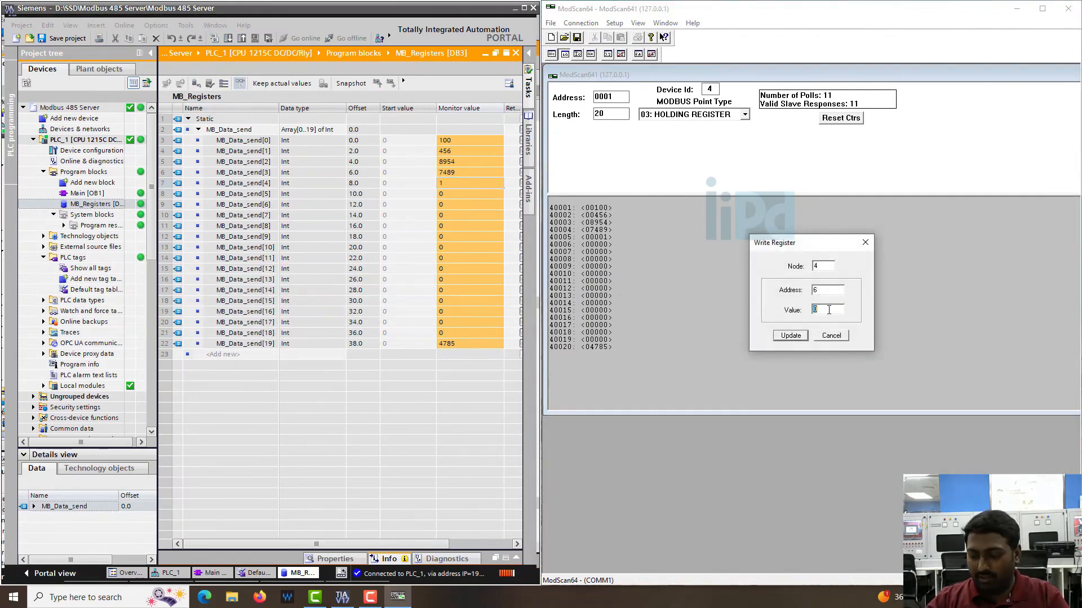
left_click(789, 336)
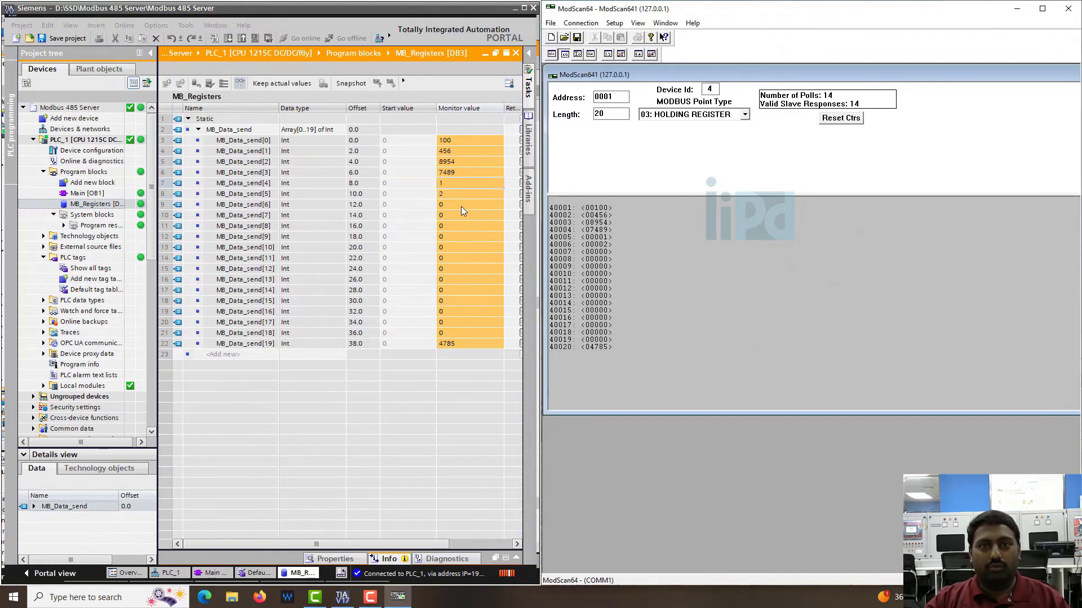